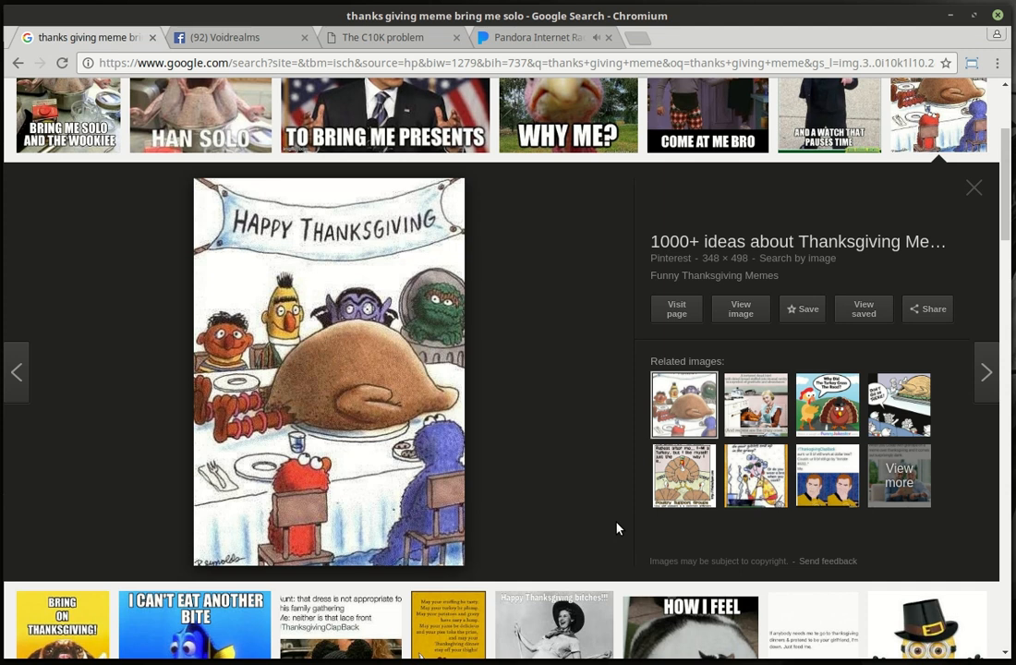
{"action": "mouse_move", "coordinate": [338, 299]}
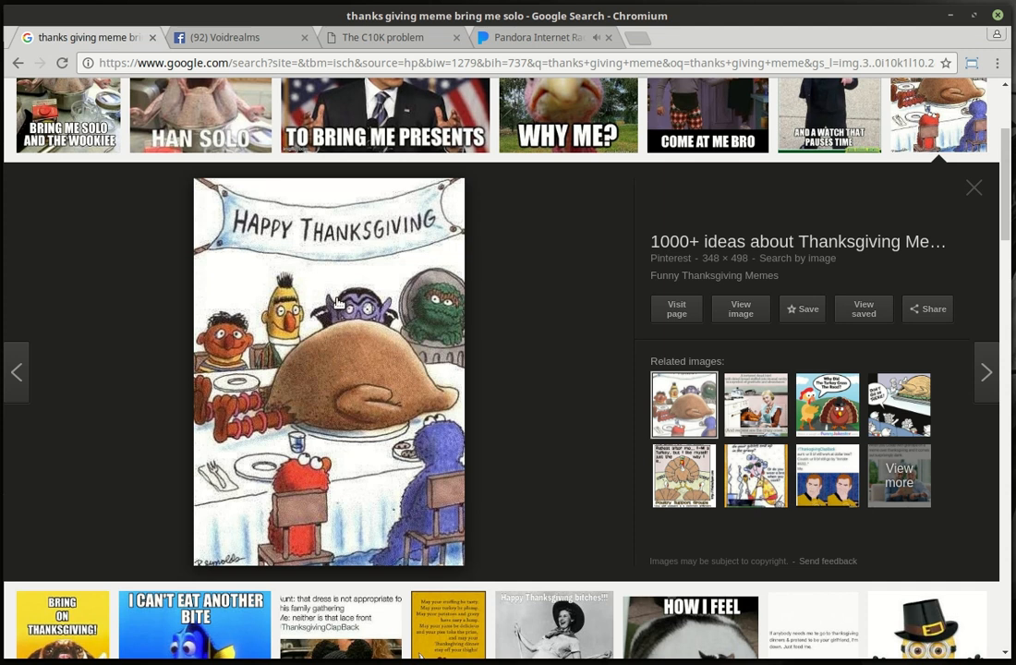
{"action": "mouse_move", "coordinate": [368, 266]}
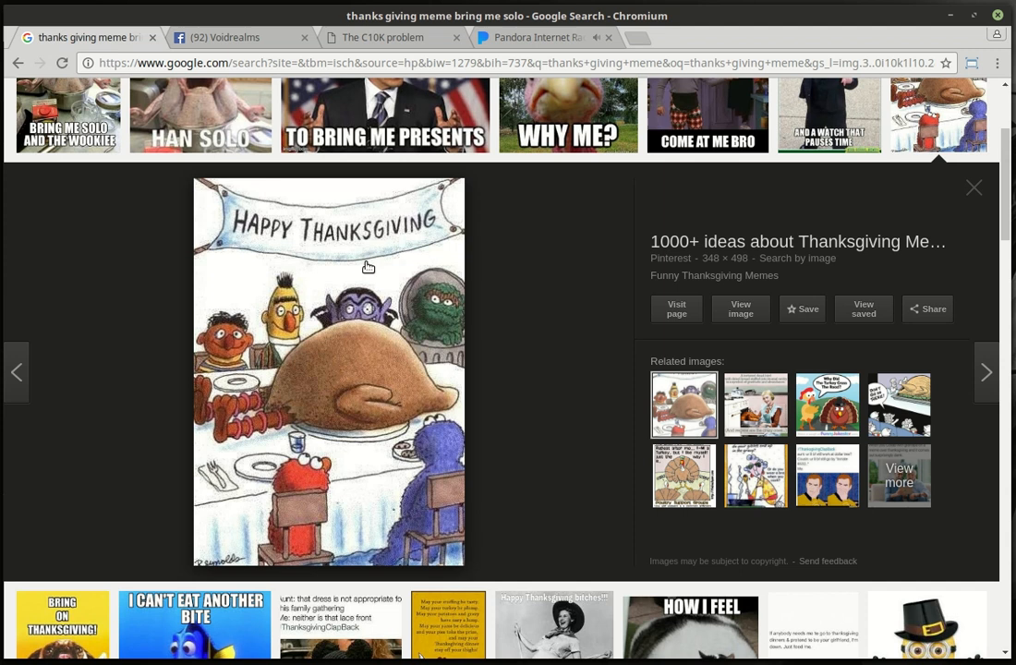
{"action": "mouse_move", "coordinate": [404, 383]}
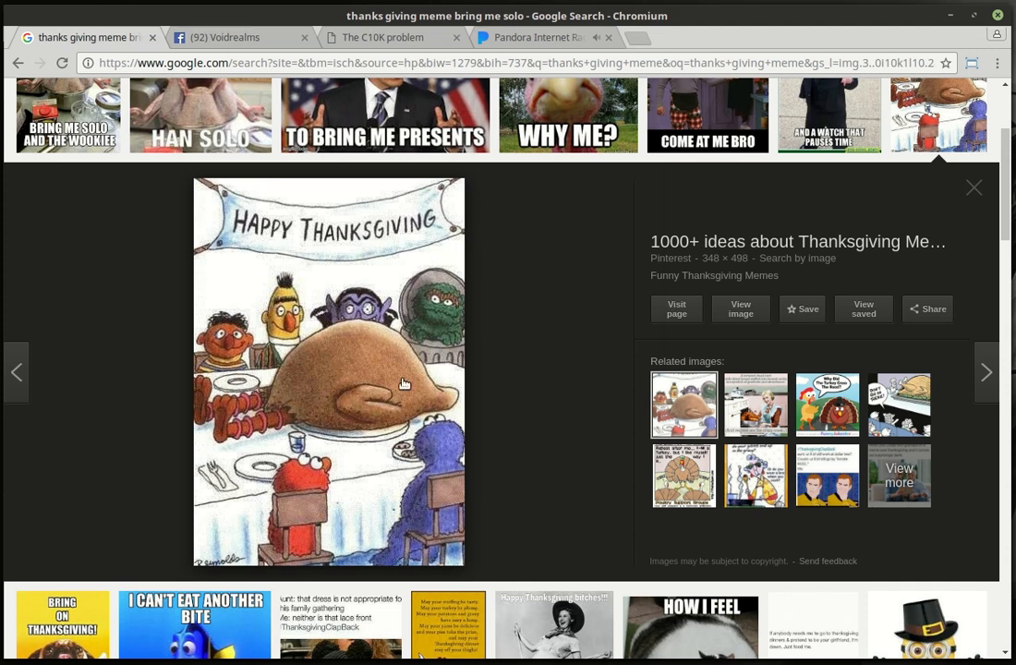
{"action": "mouse_move", "coordinate": [355, 373]}
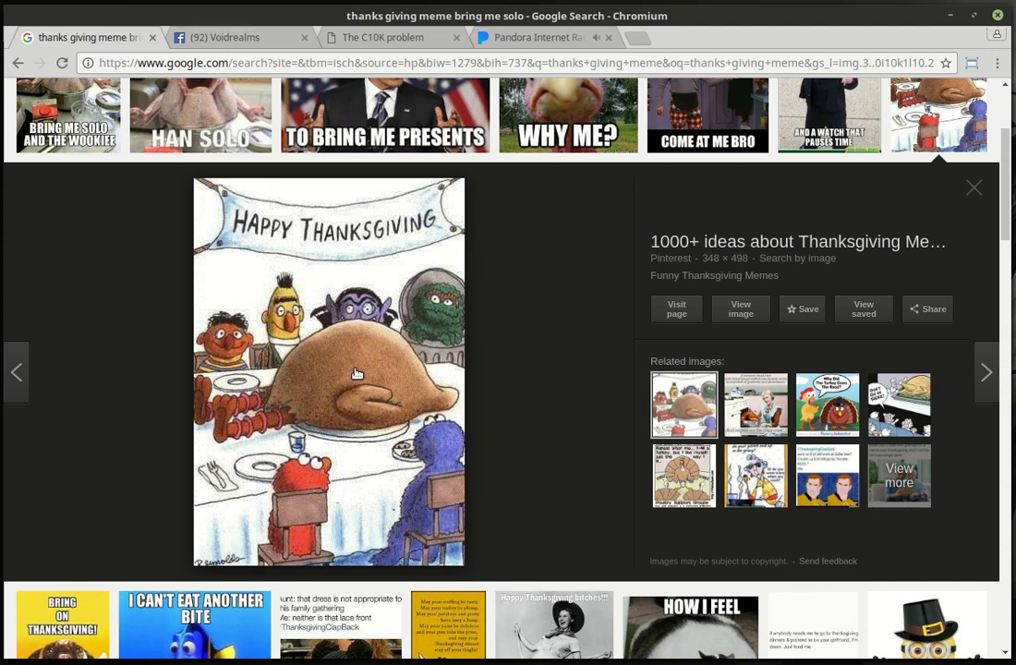
- Switch the browser to the Voidrealms Facebook group tab with the 1,000th-member post
{"action": "left_click", "coordinate": [233, 36]}
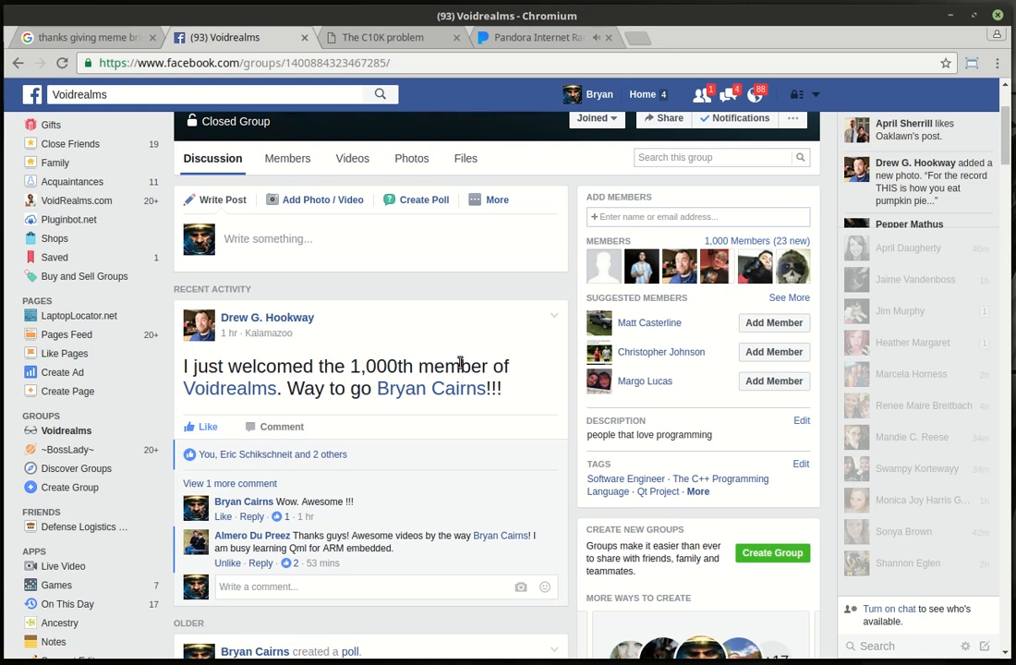
{"action": "mouse_move", "coordinate": [386, 360]}
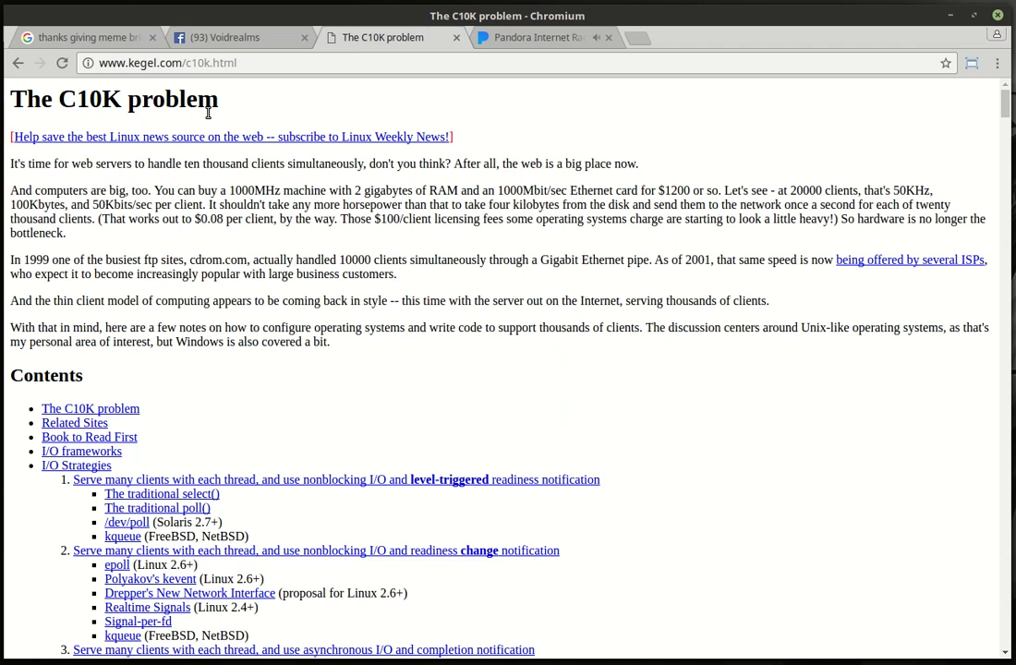
{"action": "mouse_move", "coordinate": [406, 203]}
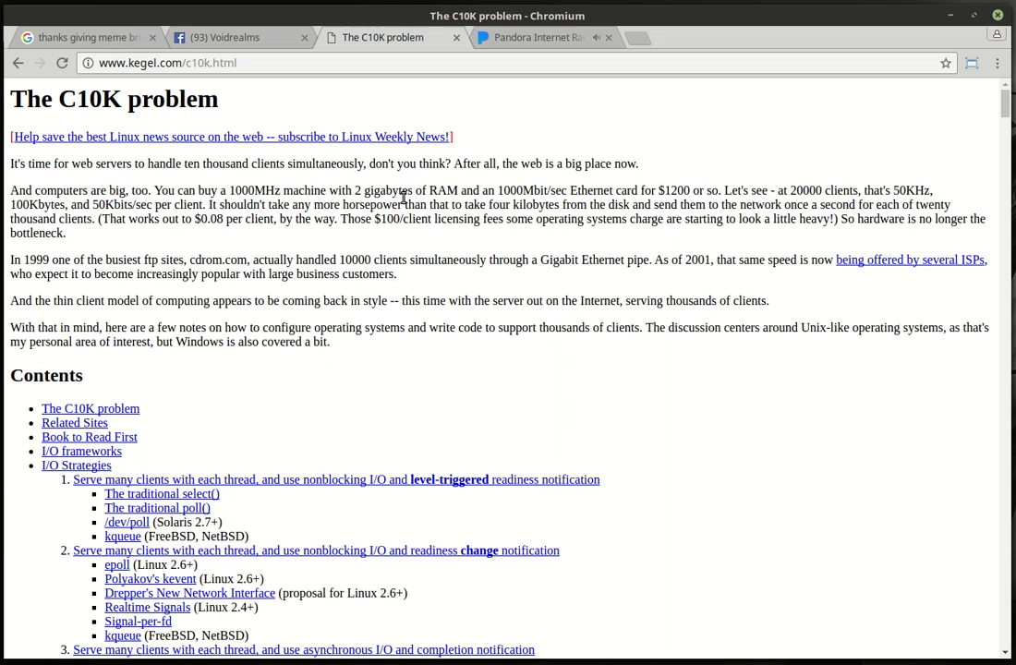
{"action": "mouse_move", "coordinate": [428, 257]}
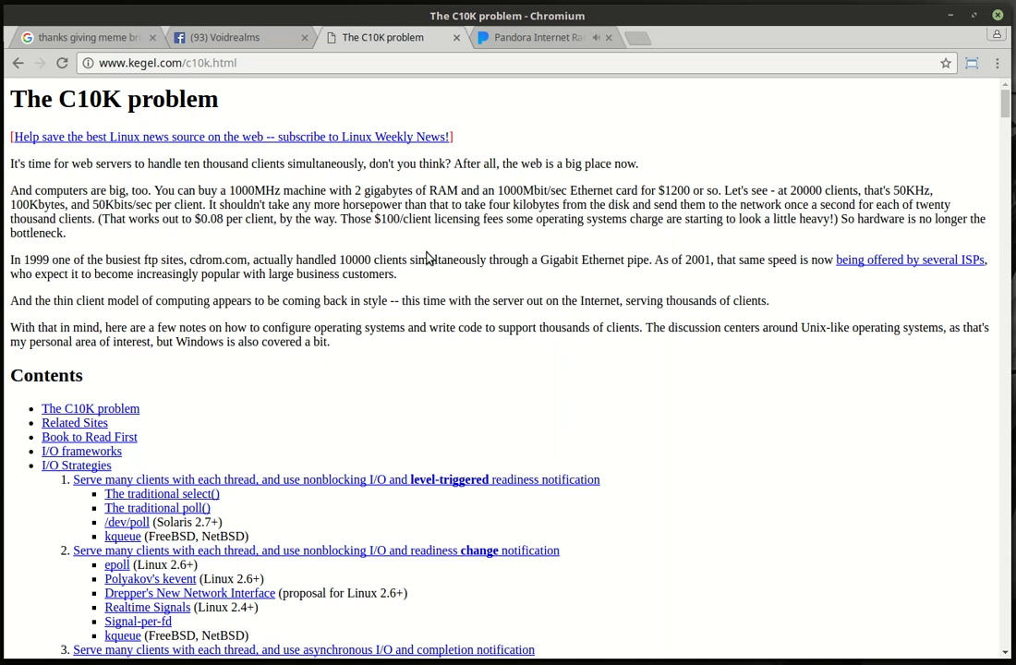
{"action": "mouse_move", "coordinate": [401, 261]}
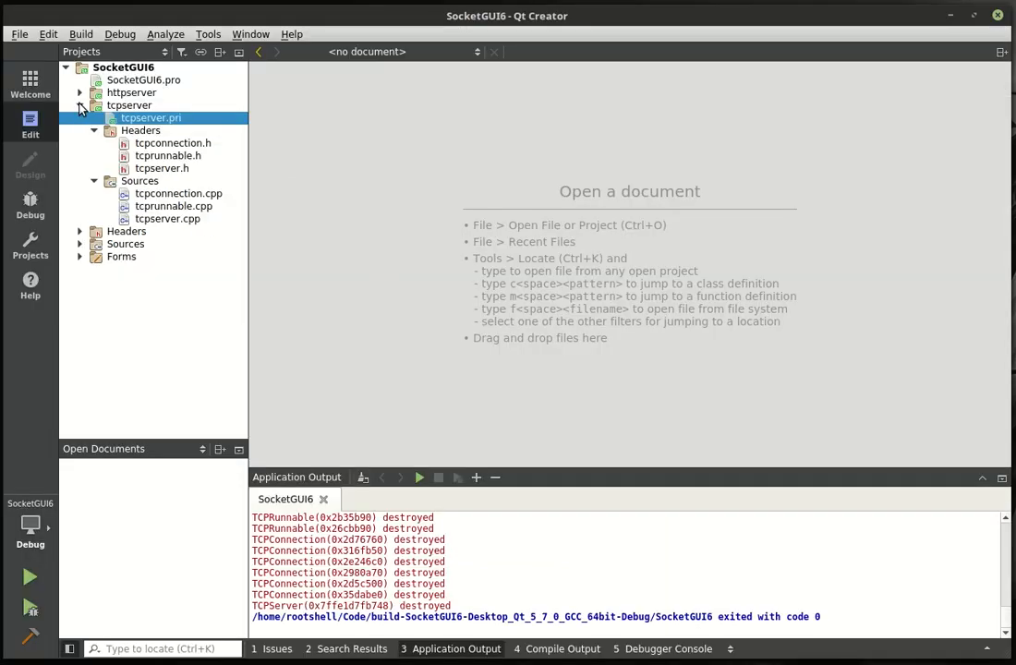
- Collapse tcpserver and expand Forms, Headers and Sources to list dialog.ui, dialog.h, dialog.cpp and main.cpp
{"action": "left_click", "coordinate": [77, 104]}
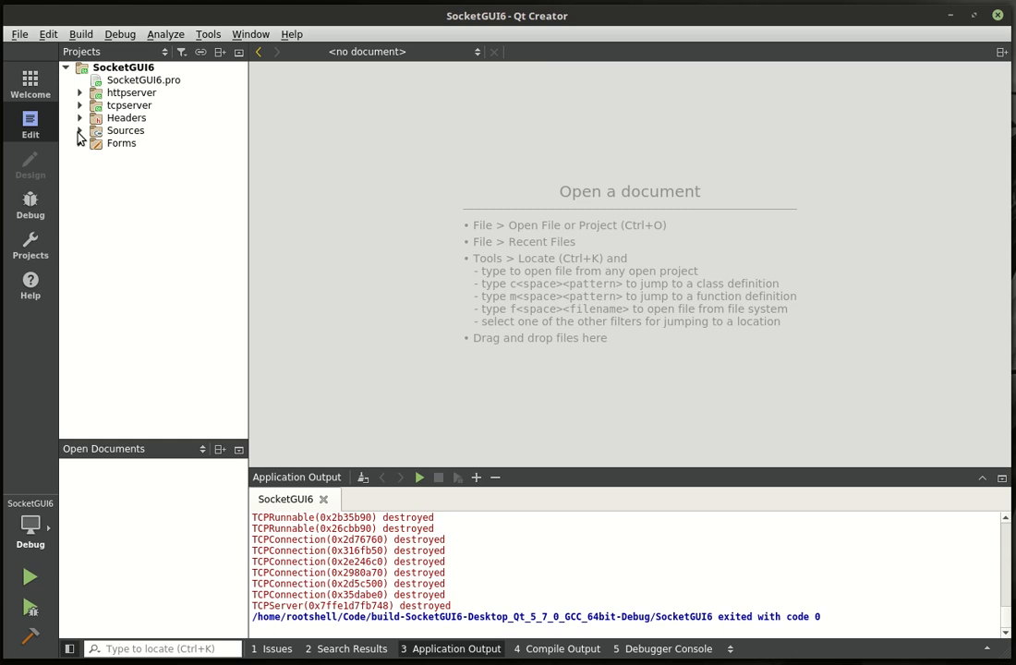
{"action": "mouse_move", "coordinate": [129, 105]}
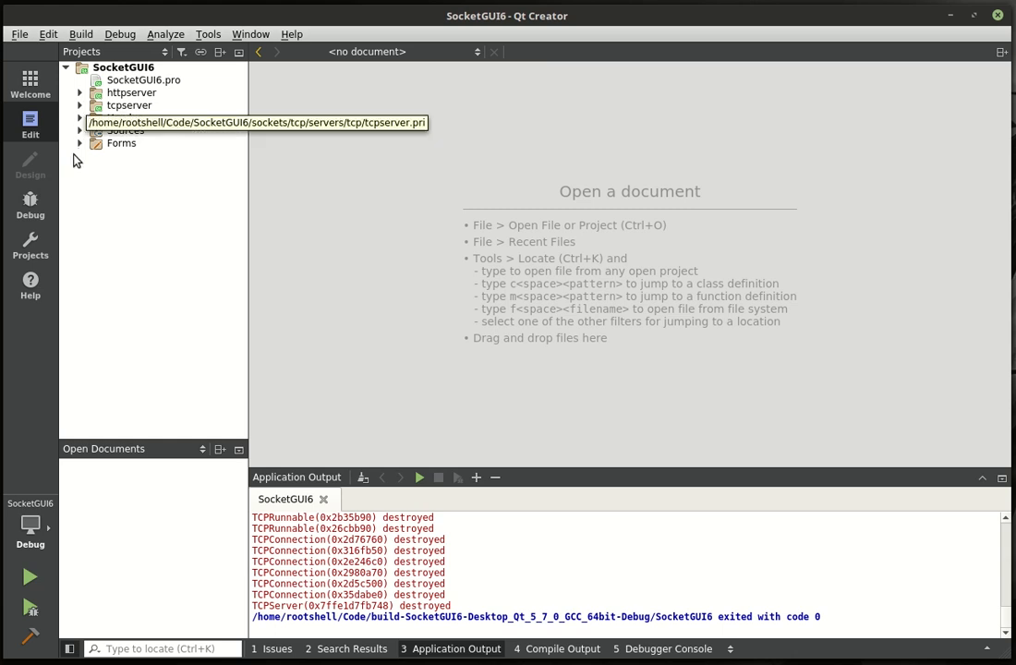
{"action": "left_click", "coordinate": [79, 142]}
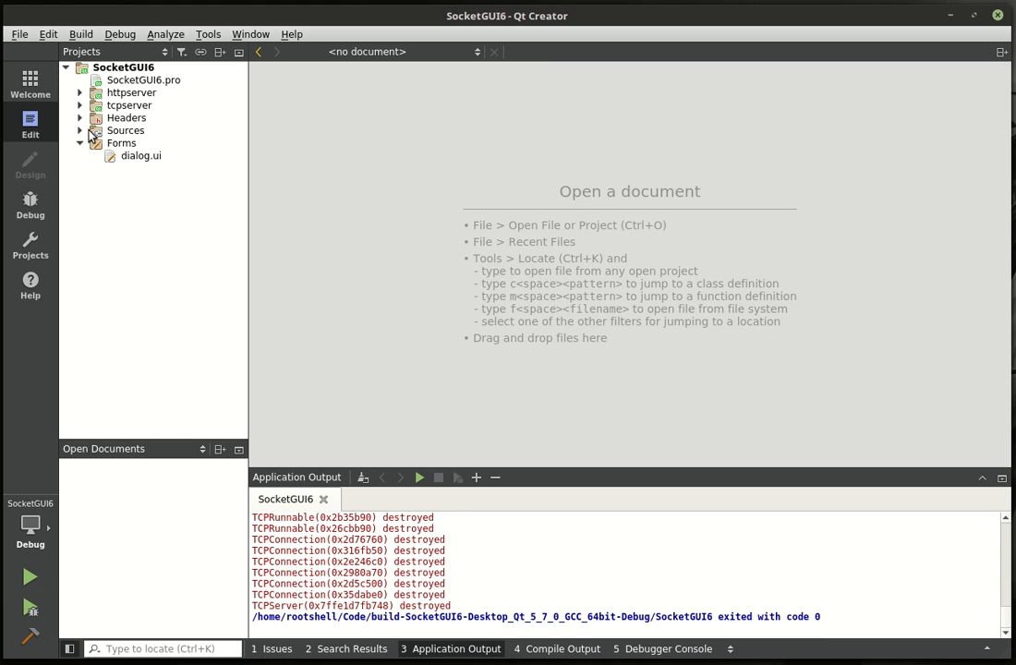
{"action": "left_click", "coordinate": [81, 118]}
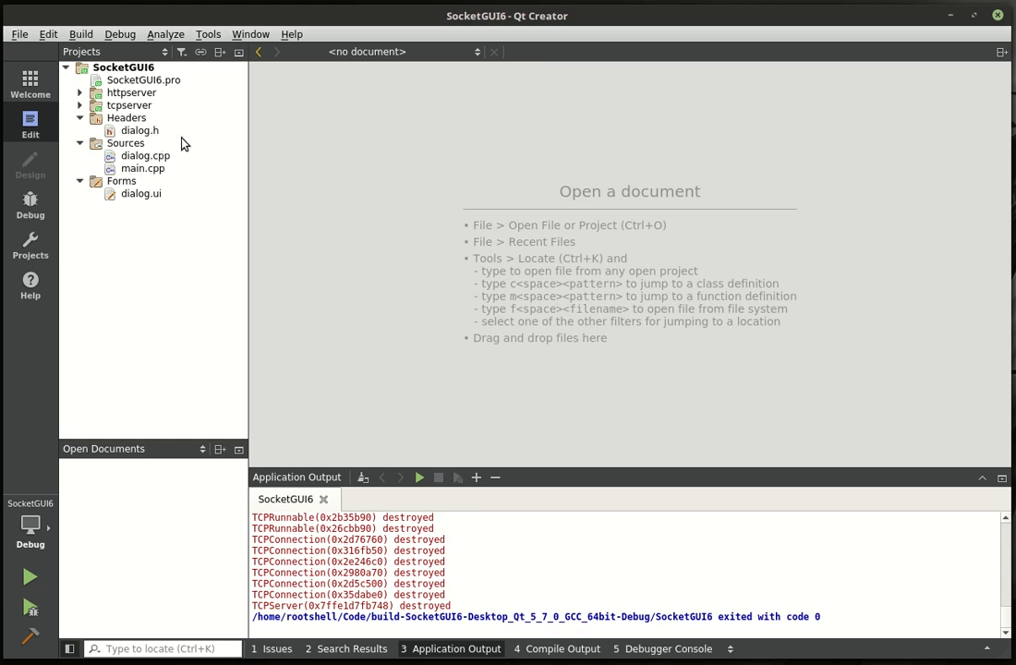
{"action": "mouse_move", "coordinate": [148, 144]}
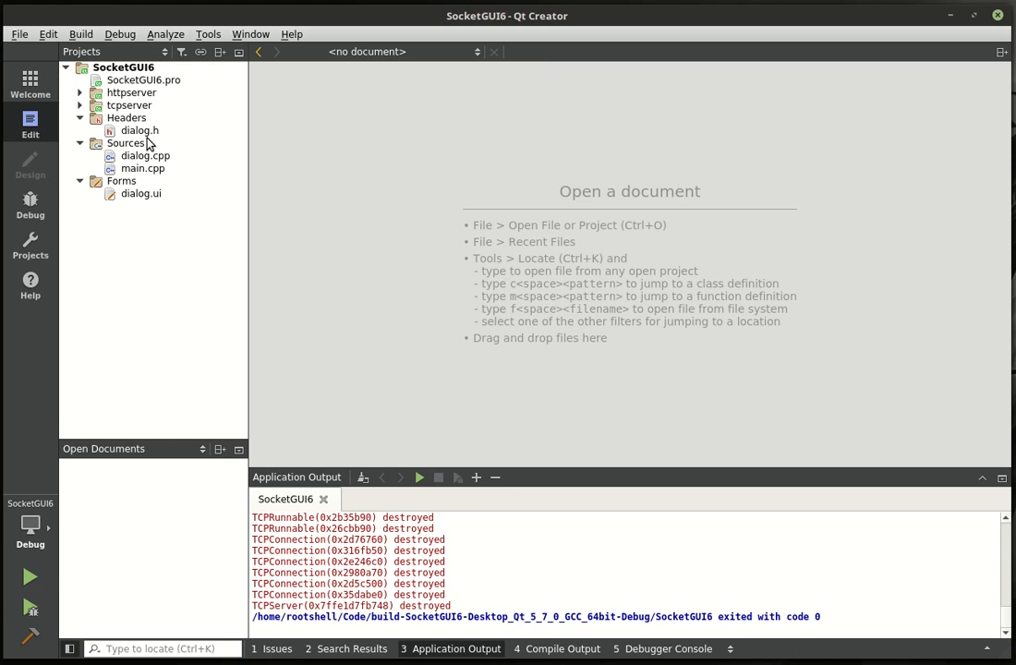
- View dialog.h and a tcpserver header, then fold the tcpserver group away again
{"action": "double_click", "coordinate": [138, 130]}
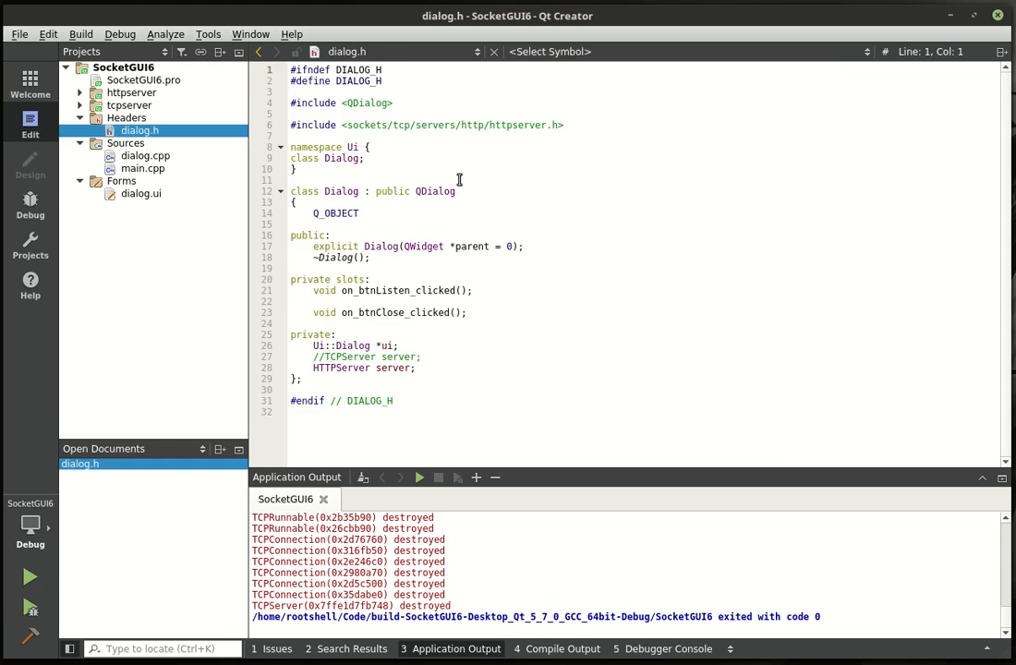
{"action": "mouse_move", "coordinate": [473, 203]}
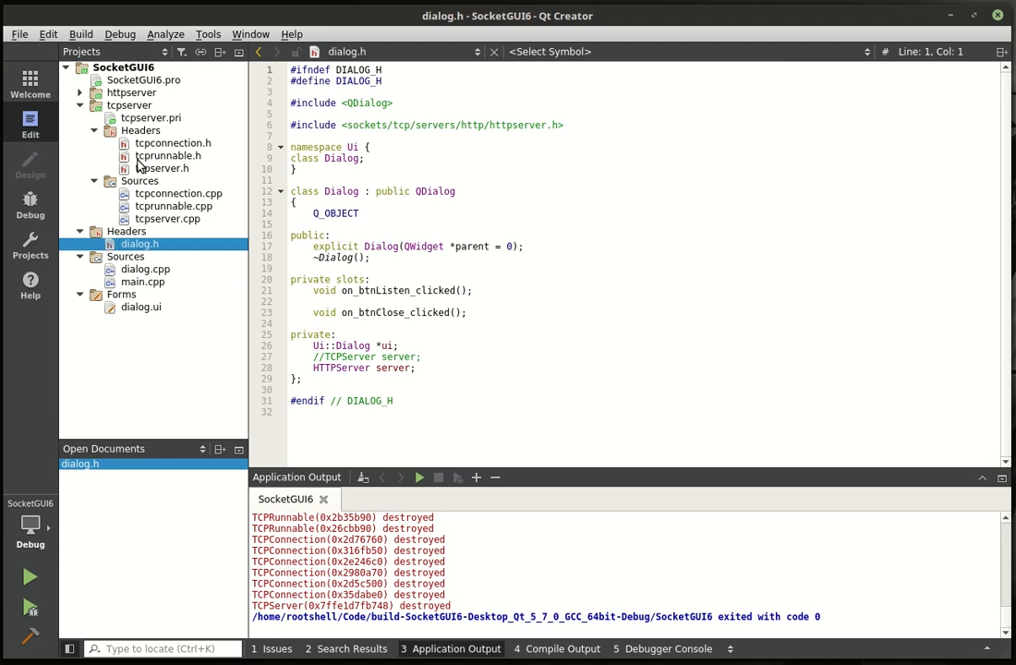
{"action": "mouse_move", "coordinate": [162, 170]}
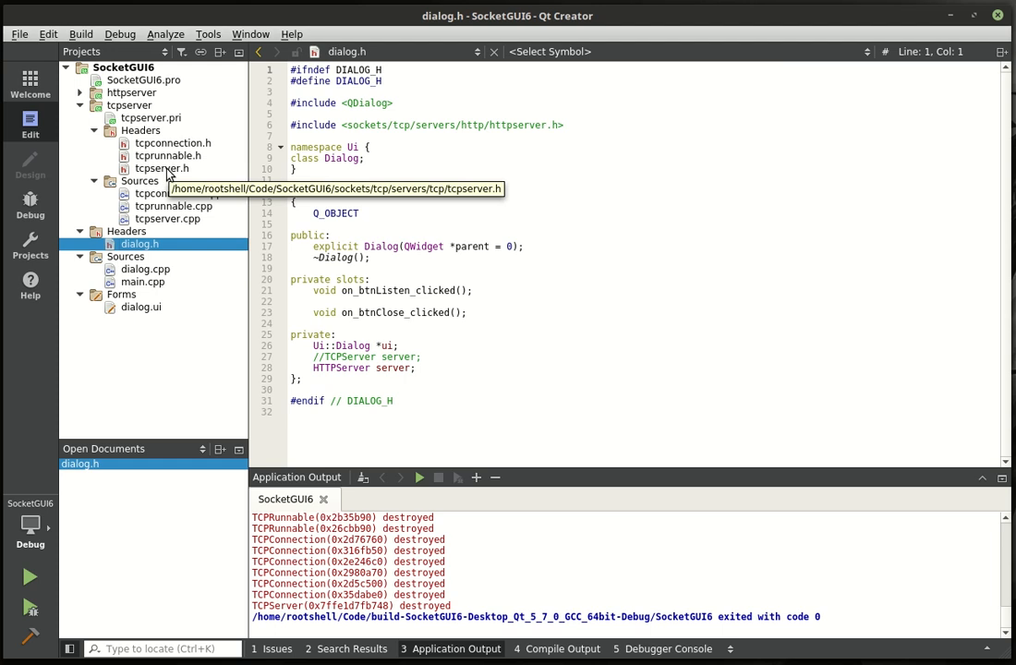
{"action": "mouse_move", "coordinate": [144, 181]}
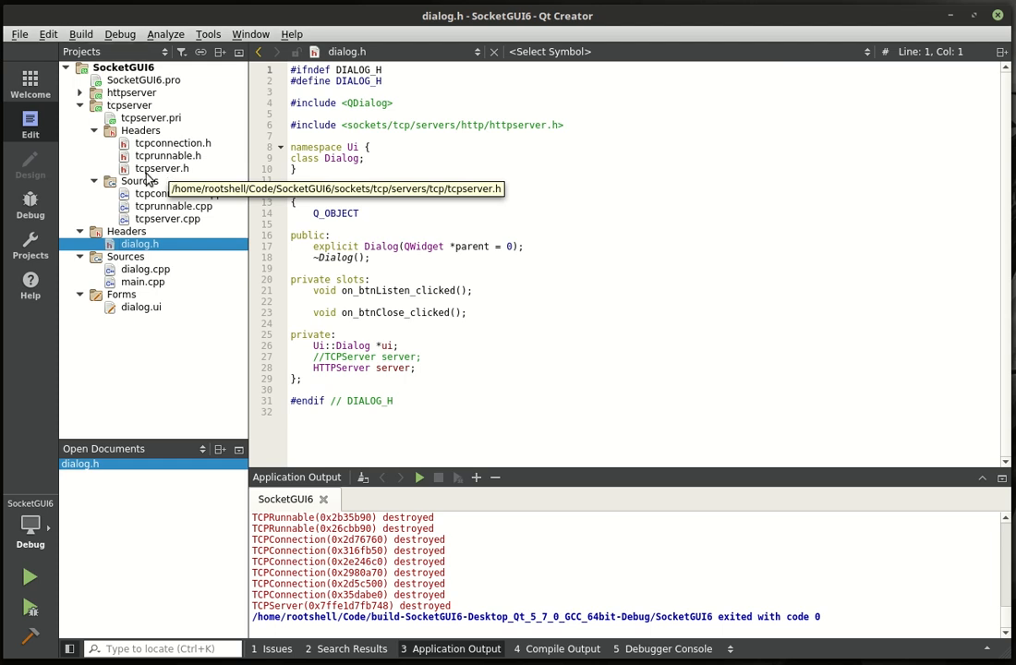
{"action": "left_click", "coordinate": [162, 168]}
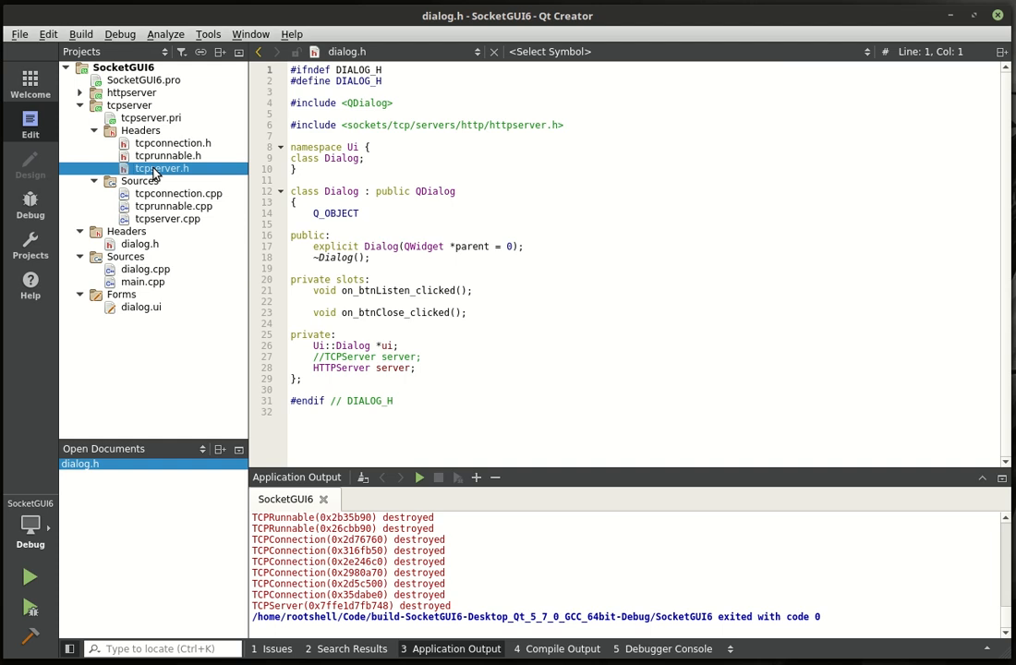
{"action": "mouse_move", "coordinate": [181, 155]}
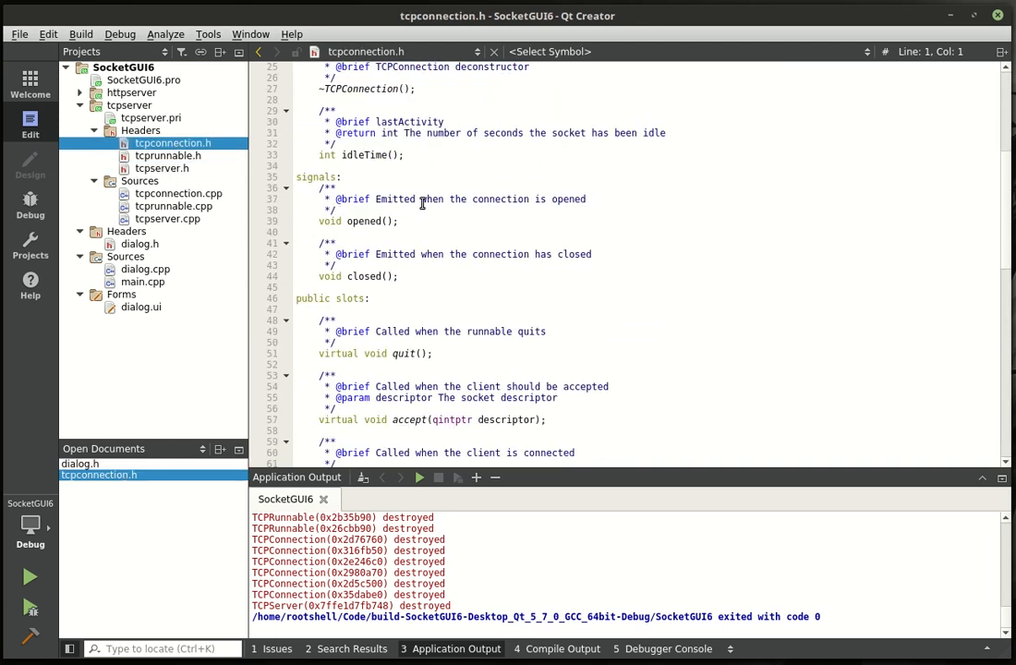
{"action": "scroll", "scroll_direction": "down", "scroll_amount": 3}
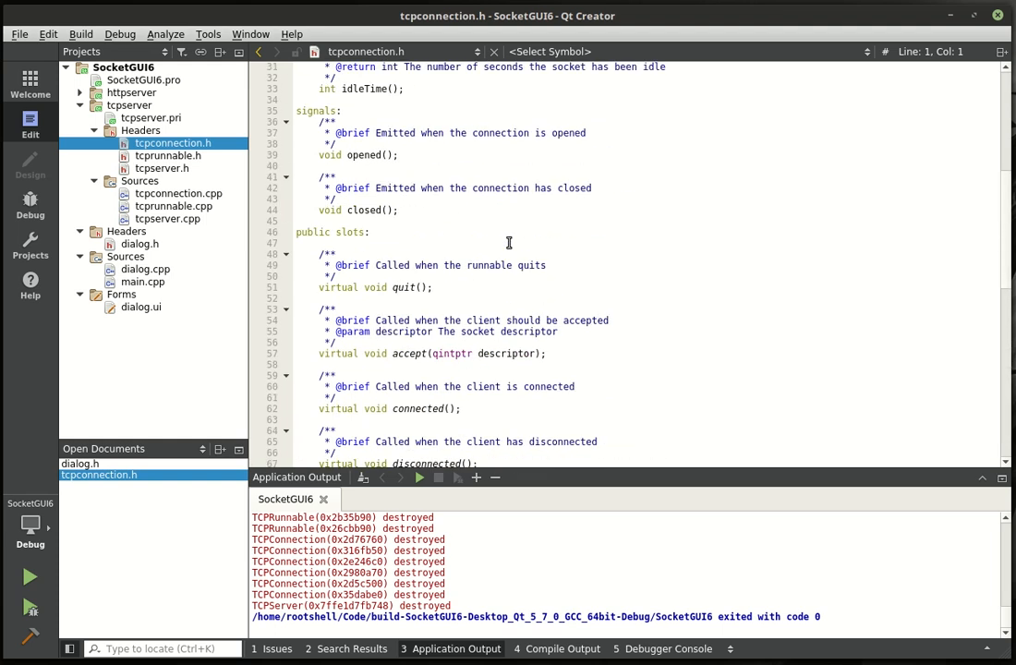
{"action": "left_click", "coordinate": [82, 106]}
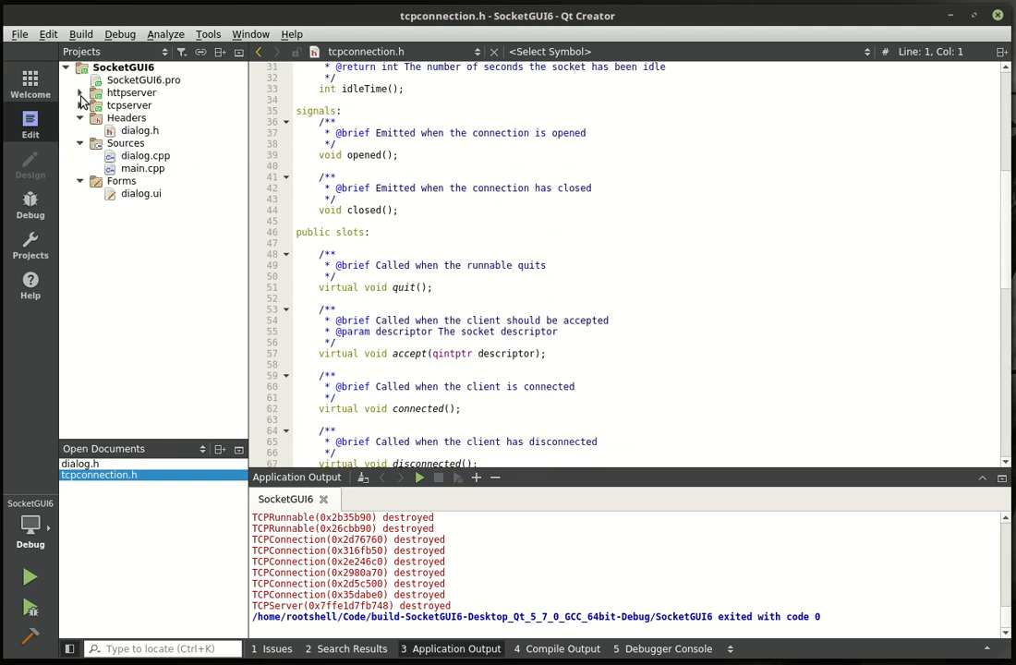
- Expand httpserver's Headers and Sources and the tcpserver folder to list all their files
{"action": "left_click", "coordinate": [81, 92]}
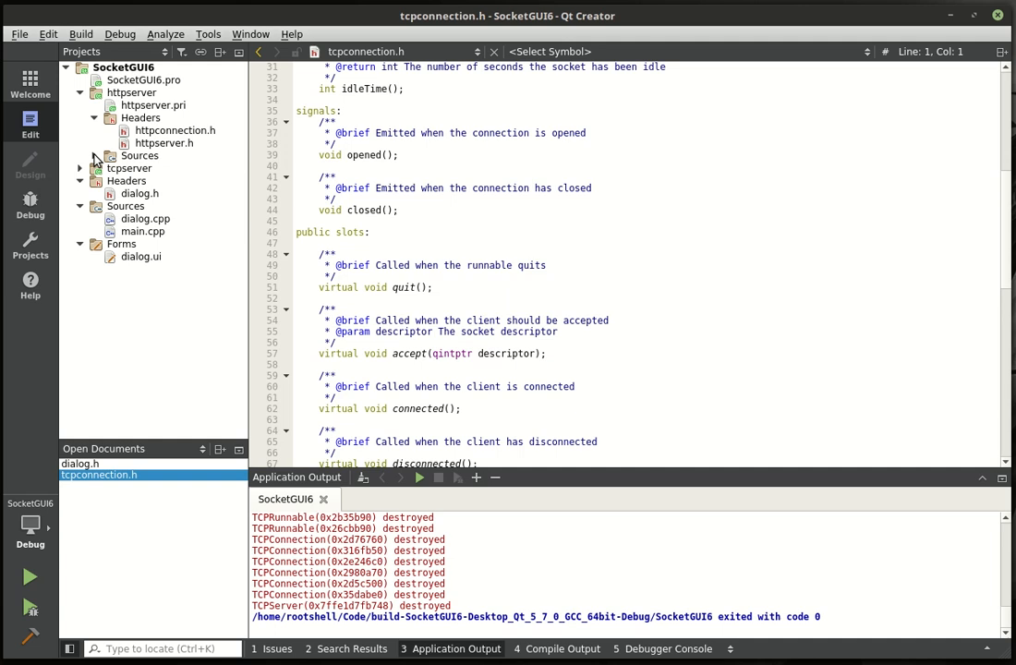
{"action": "mouse_move", "coordinate": [165, 144]}
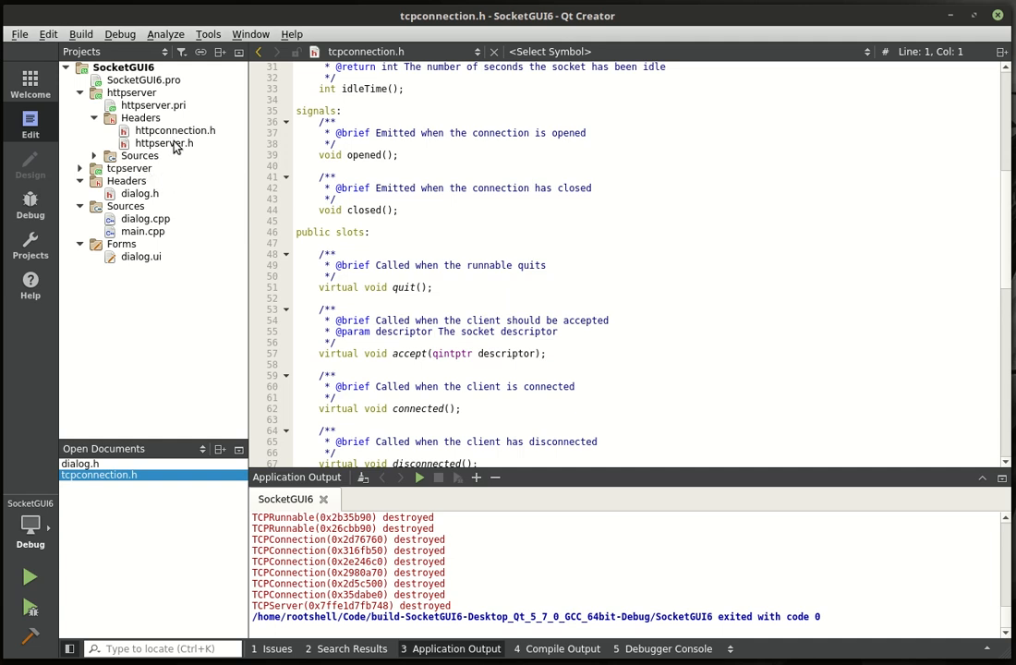
{"action": "left_click", "coordinate": [162, 144]}
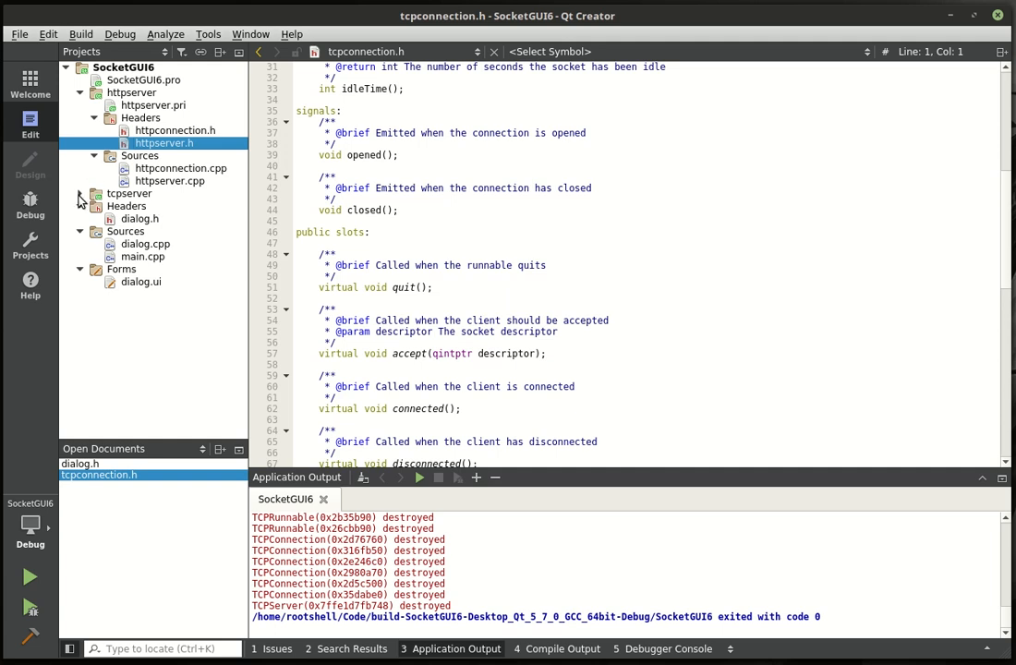
{"action": "left_click", "coordinate": [81, 194]}
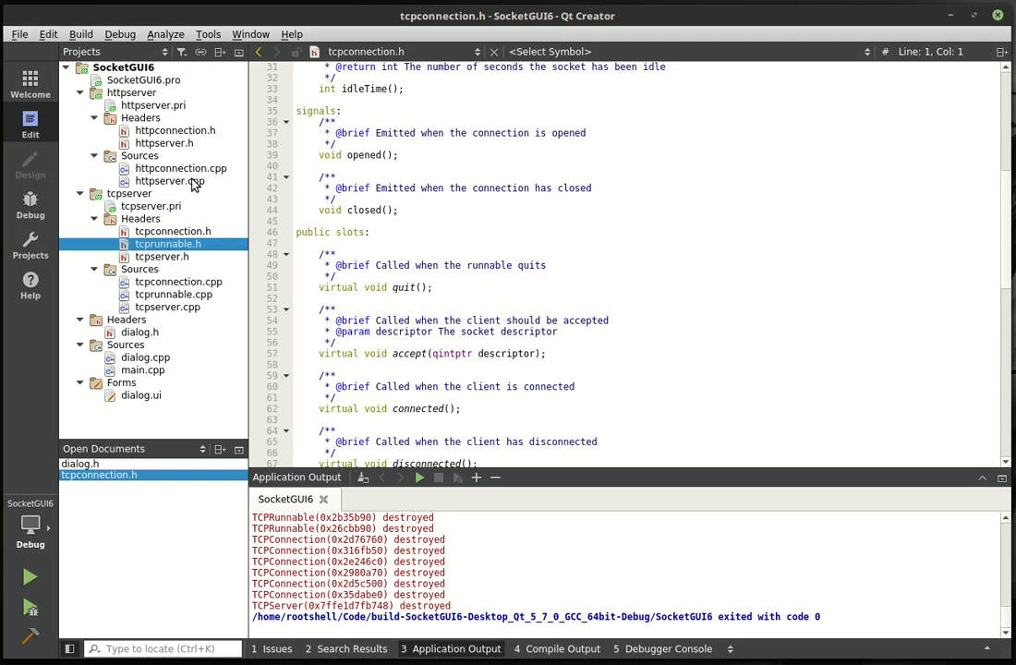
- Review httpconnection.h and the accept slot in httpserver.h, then move to httpserver.cpp
{"action": "double_click", "coordinate": [173, 129]}
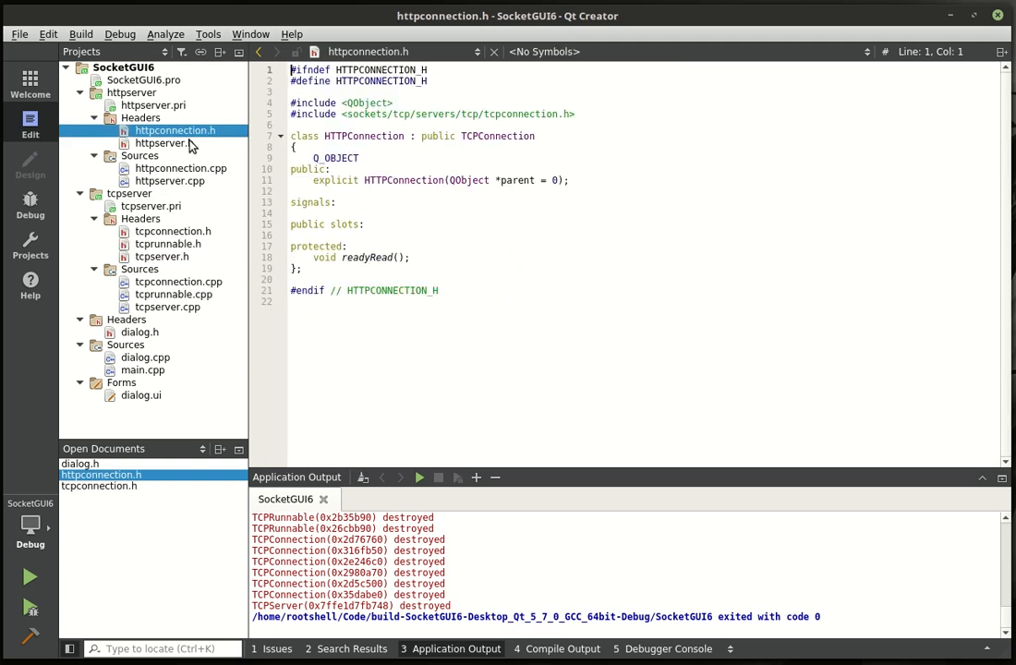
{"action": "left_click", "coordinate": [162, 142]}
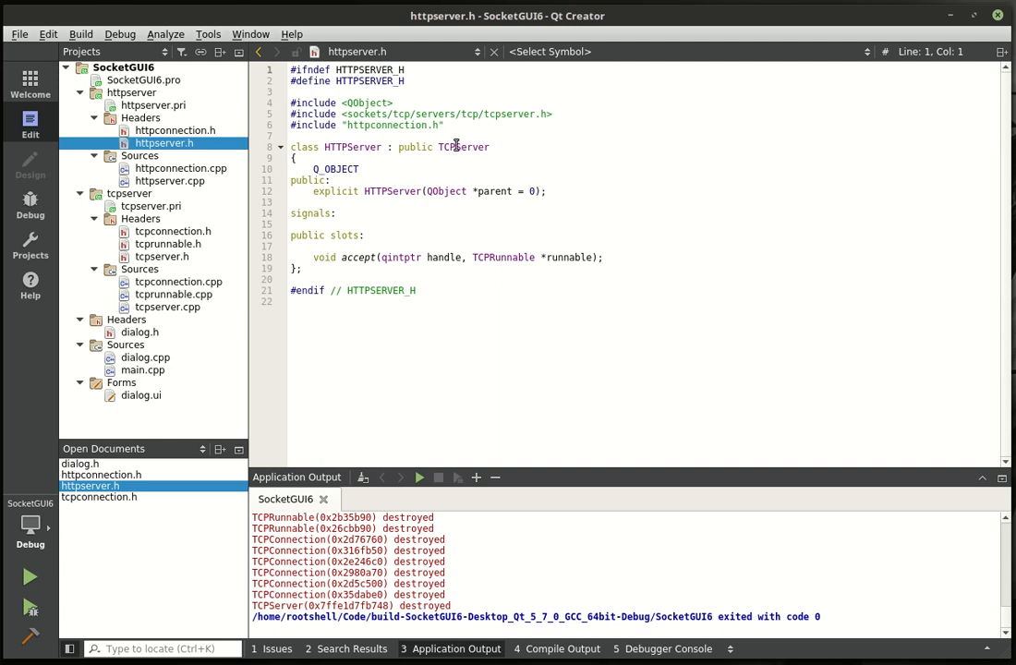
{"action": "double_click", "coordinate": [359, 257]}
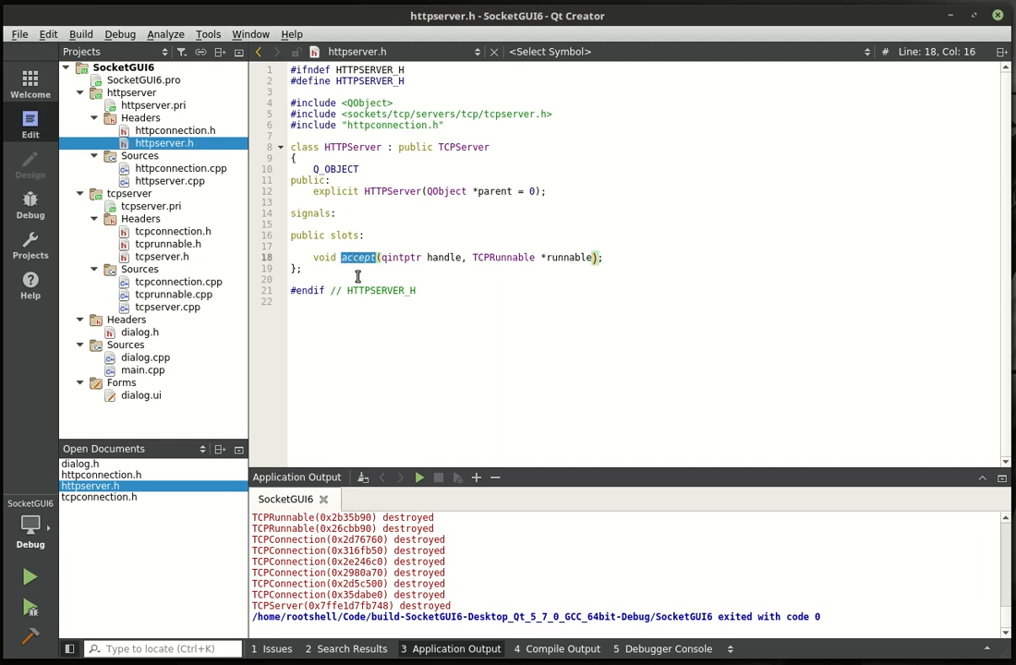
{"action": "left_click", "coordinate": [358, 264]}
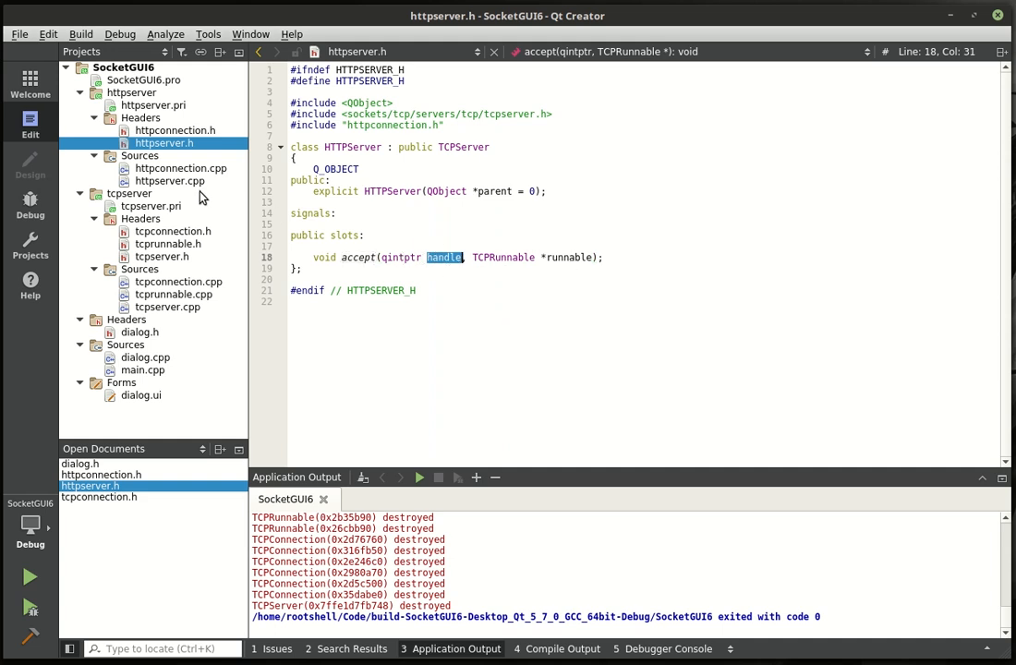
{"action": "mouse_move", "coordinate": [189, 137]}
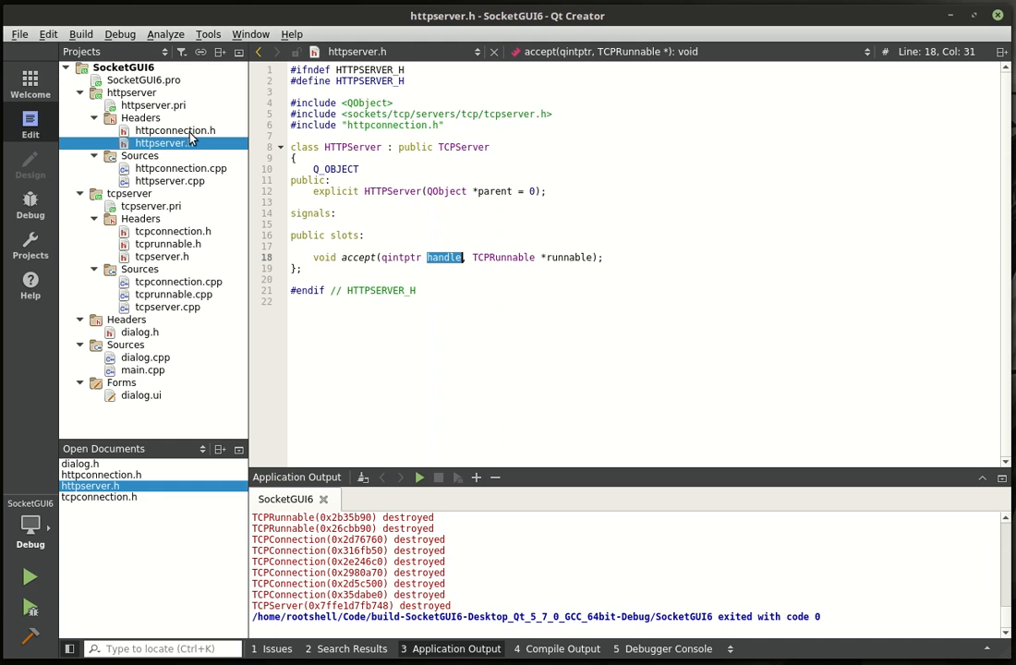
{"action": "left_click", "coordinate": [173, 129]}
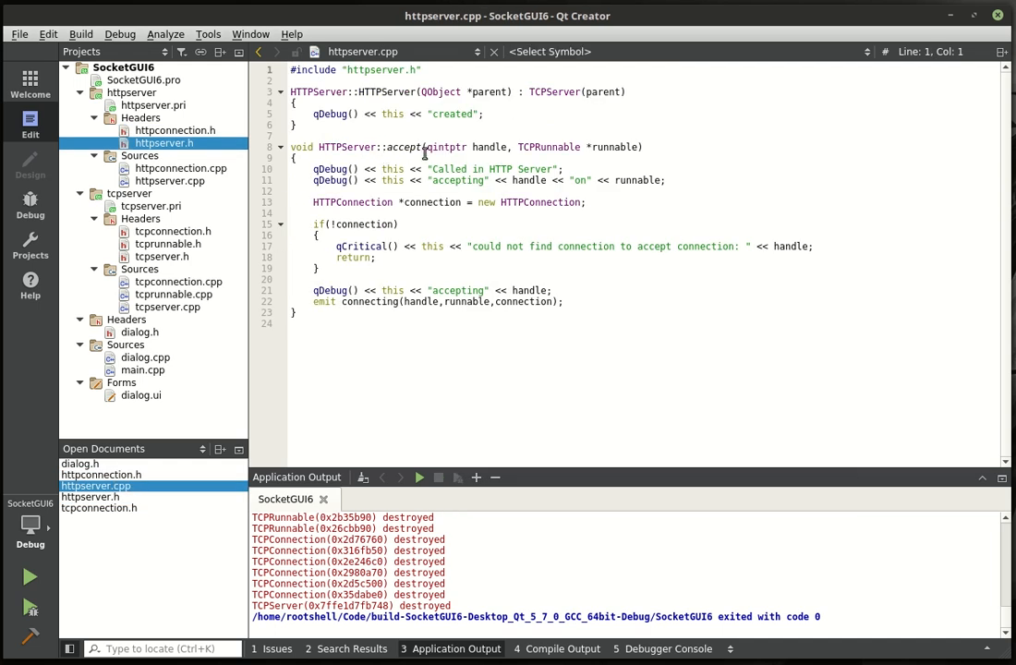
- Walk through accept in httpserver.cpp: the qDebug lines, HTTPConnection creation and the emit of connecting
{"action": "left_click_drag", "start_coordinate": [314, 169], "coordinate": [666, 181]}
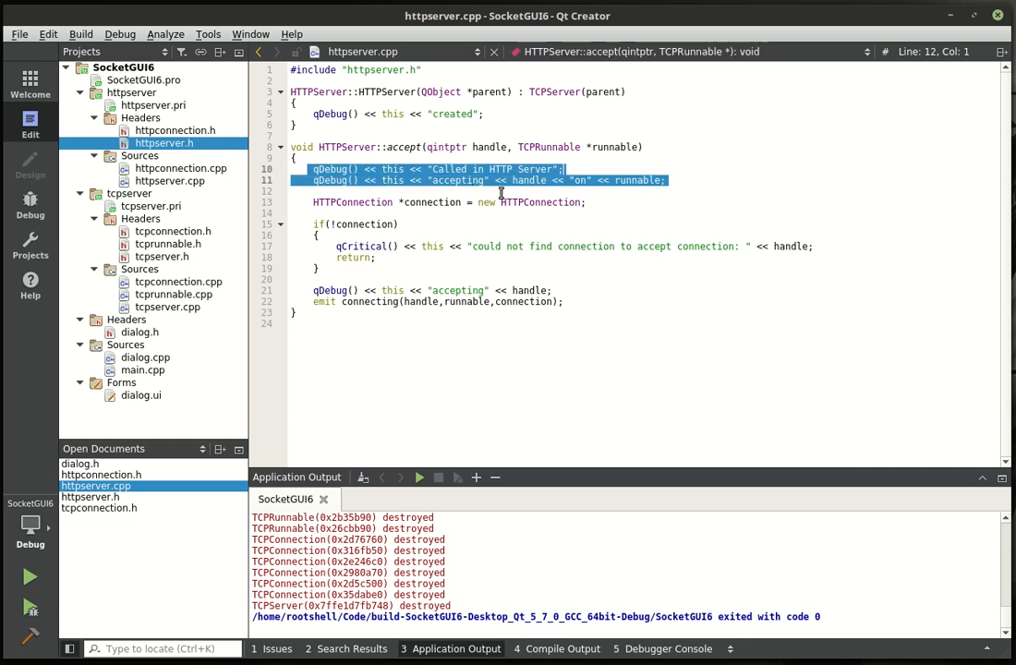
{"action": "left_click", "coordinate": [423, 201]}
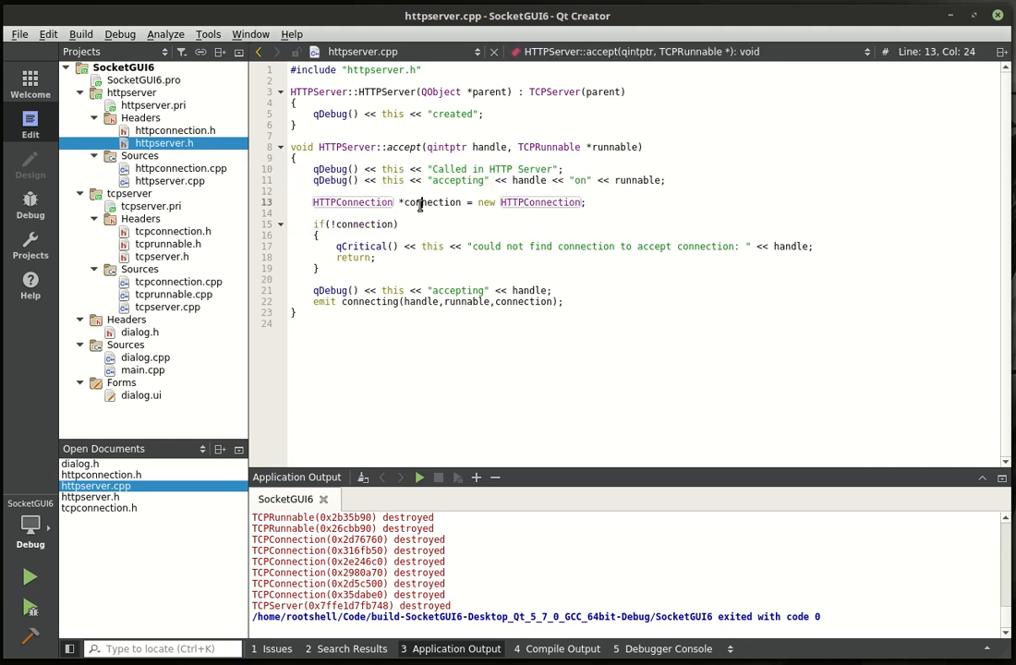
{"action": "double_click", "coordinate": [539, 201]}
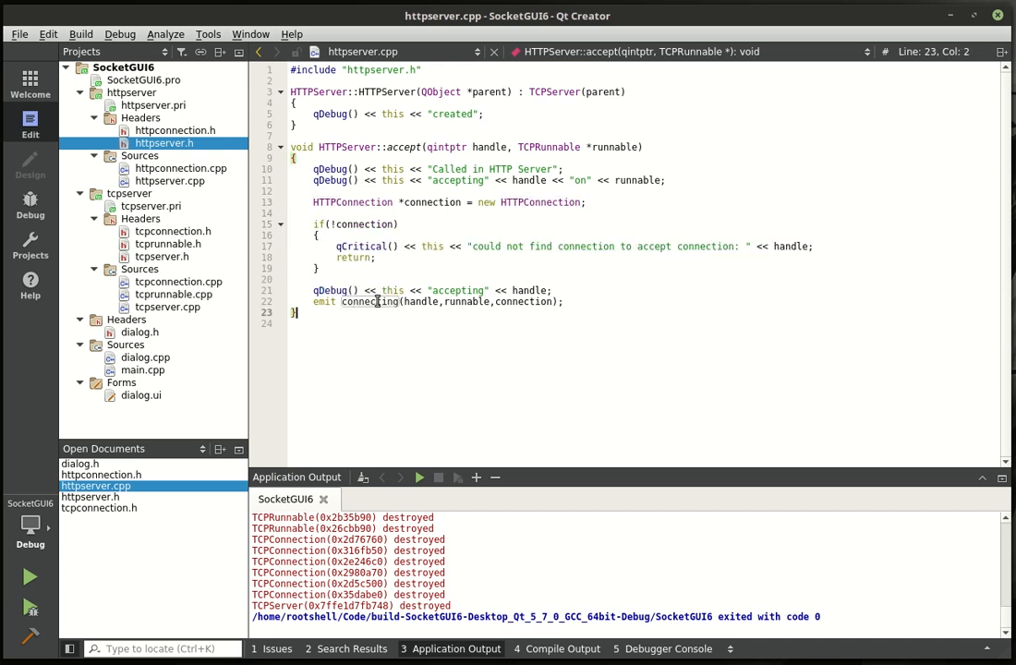
{"action": "double_click", "coordinate": [370, 301]}
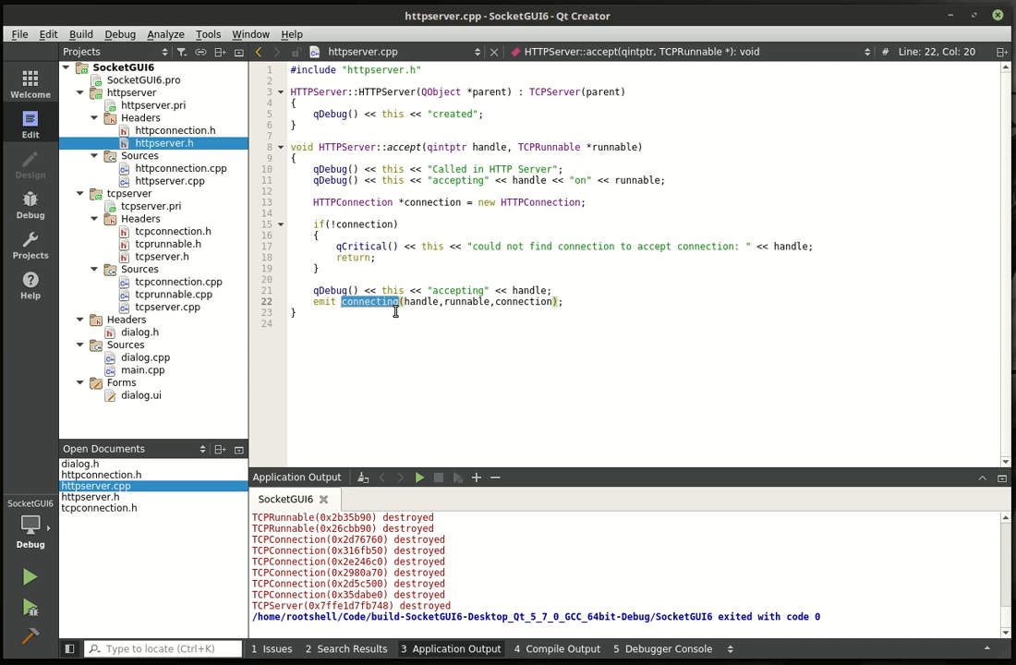
{"action": "mouse_move", "coordinate": [318, 306]}
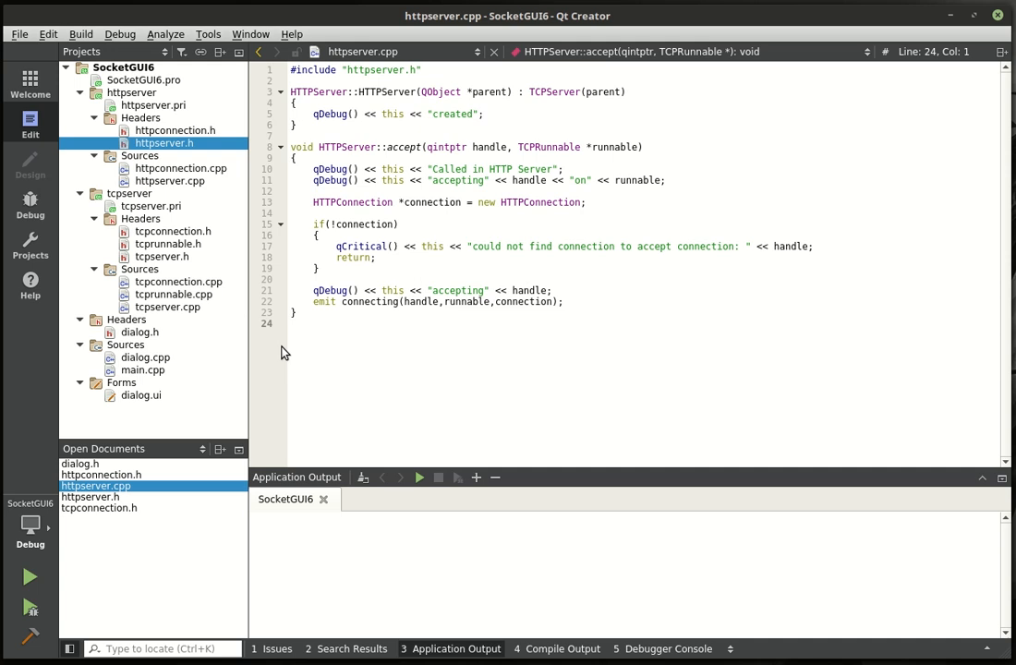
{"action": "mouse_move", "coordinate": [30, 575]}
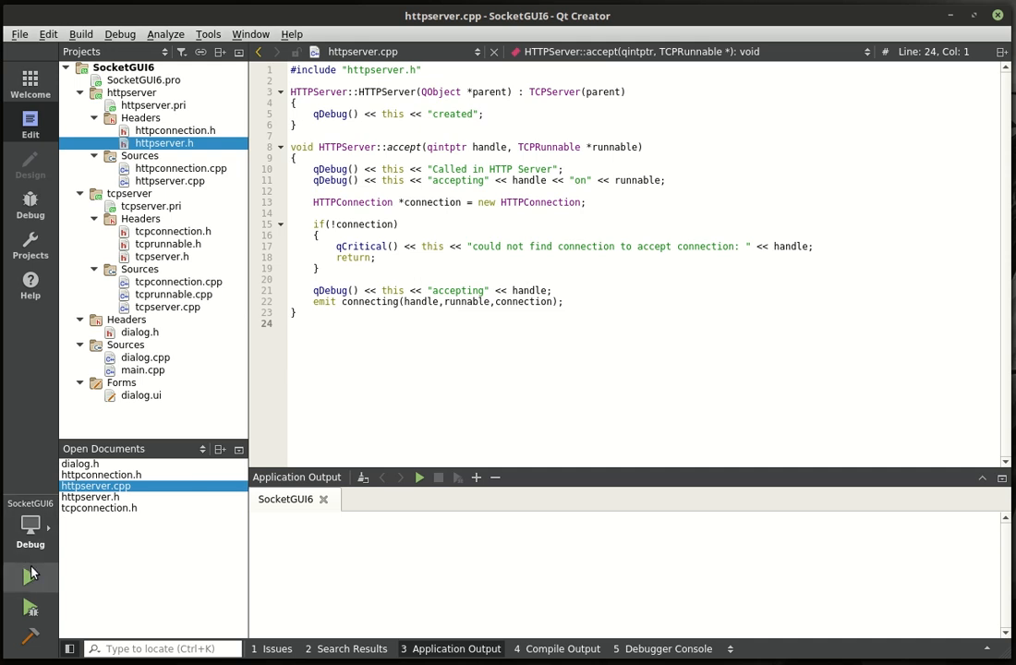
- Run SocketGUI6 and start it listening on port 2000 in Pooled mode with Max 20000
{"action": "left_click", "coordinate": [30, 572]}
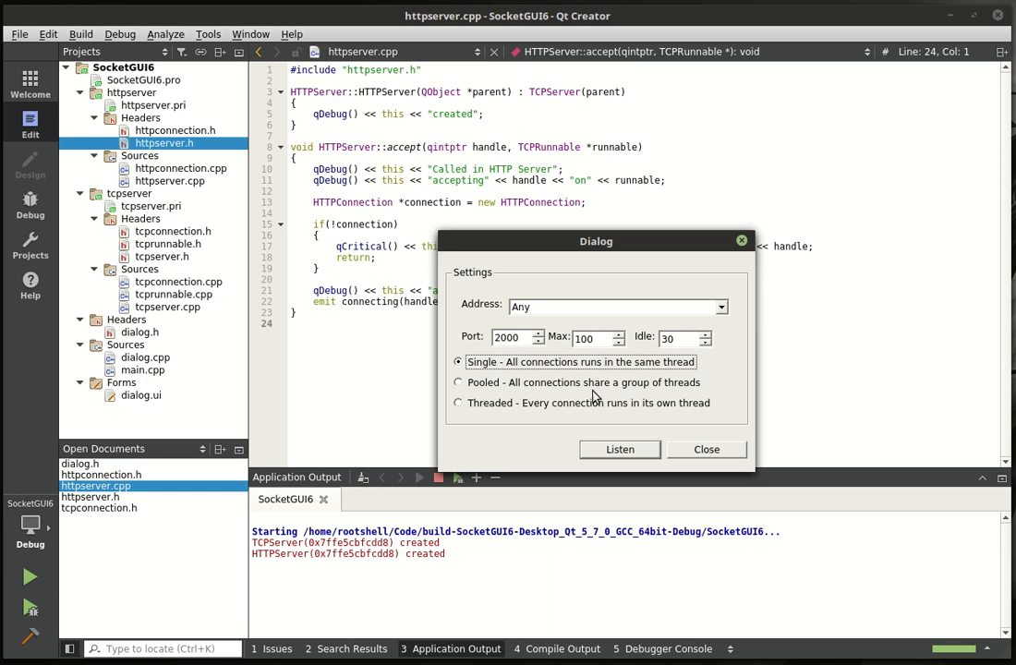
{"action": "mouse_move", "coordinate": [543, 373]}
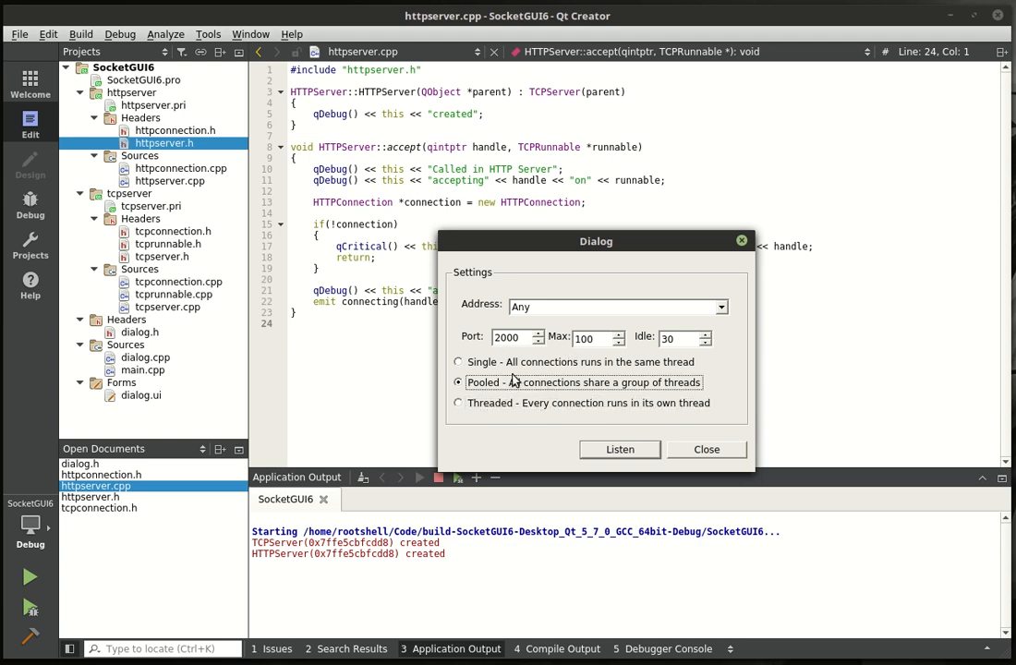
{"action": "mouse_move", "coordinate": [606, 388]}
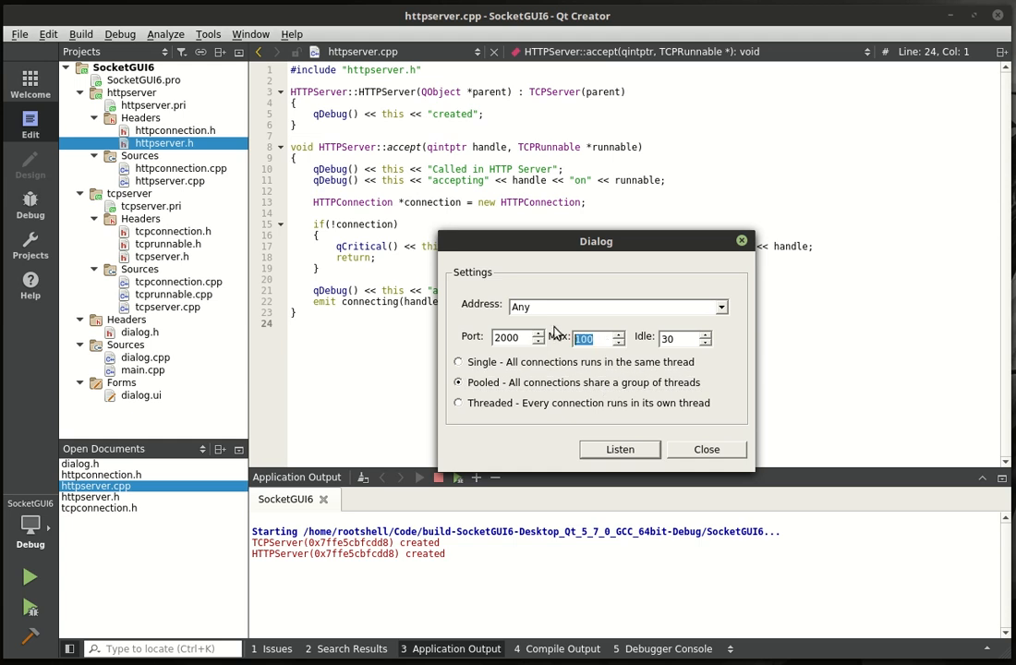
{"action": "mouse_move", "coordinate": [567, 321]}
{"action": "type", "text": "20000"}
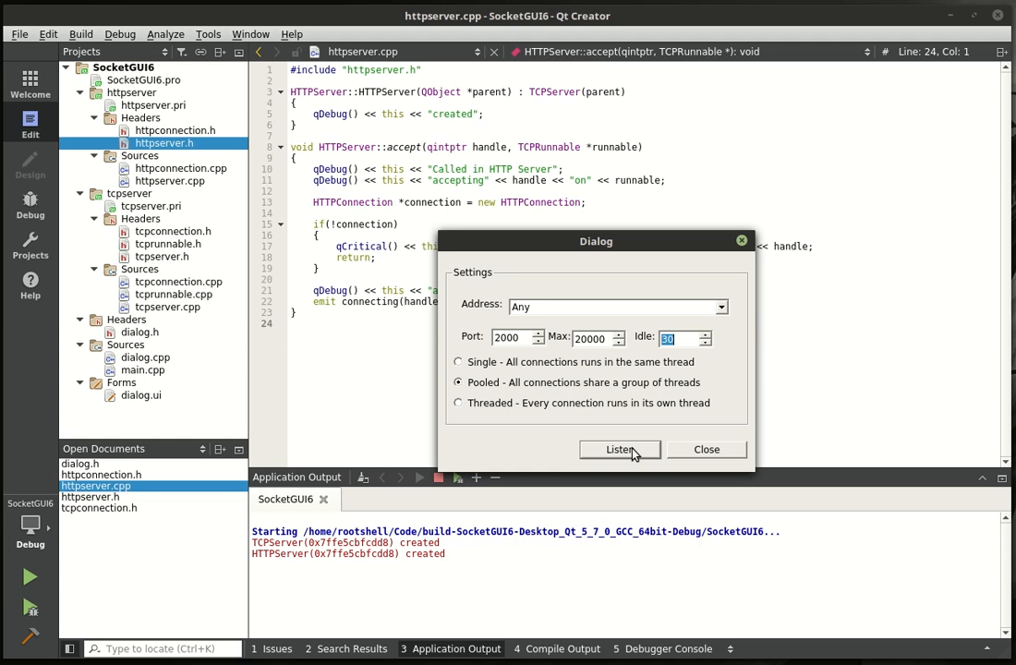
{"action": "left_click", "coordinate": [621, 448]}
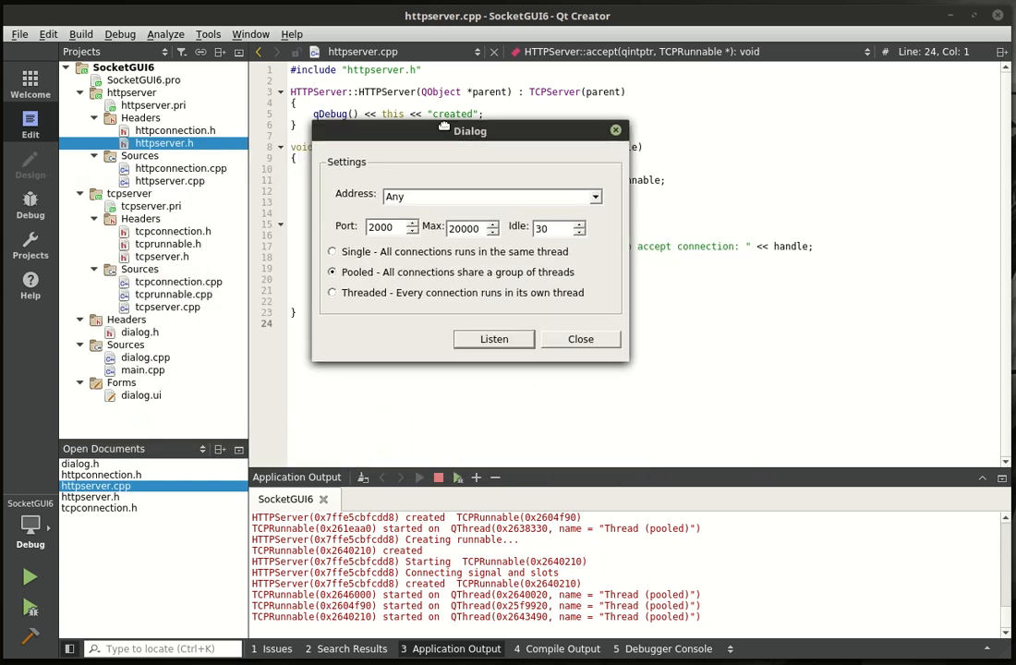
{"action": "left_click_drag", "start_coordinate": [469, 129], "coordinate": [269, 84]}
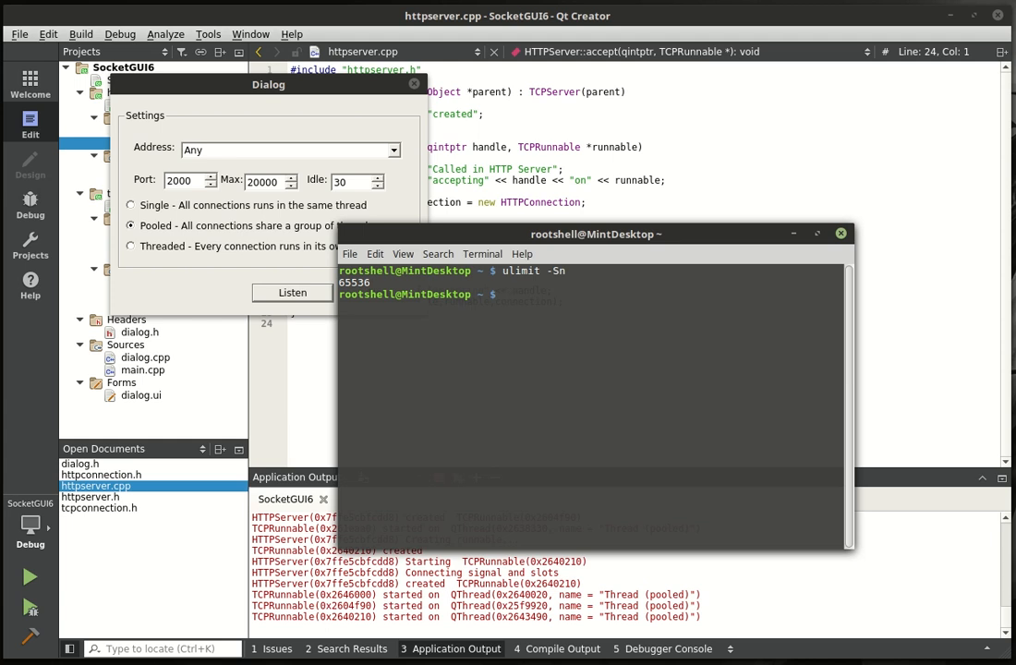
- Query the soft and hard open-file limits with ulimit, both reporting 65536
{"action": "type", "text": "ulimit -Sn"}
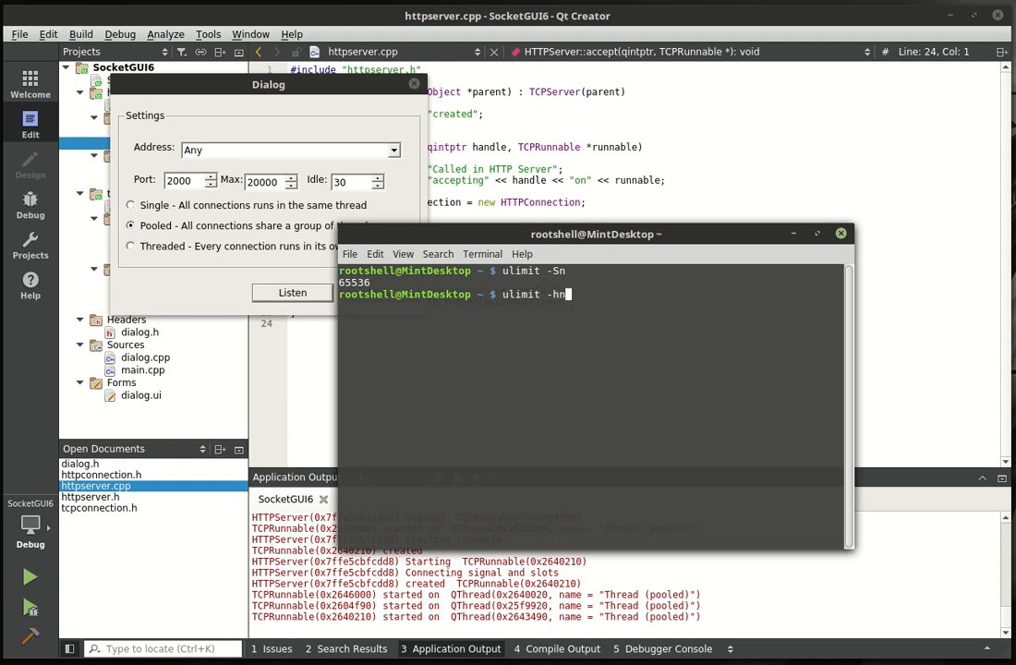
{"action": "key", "text": "Return"}
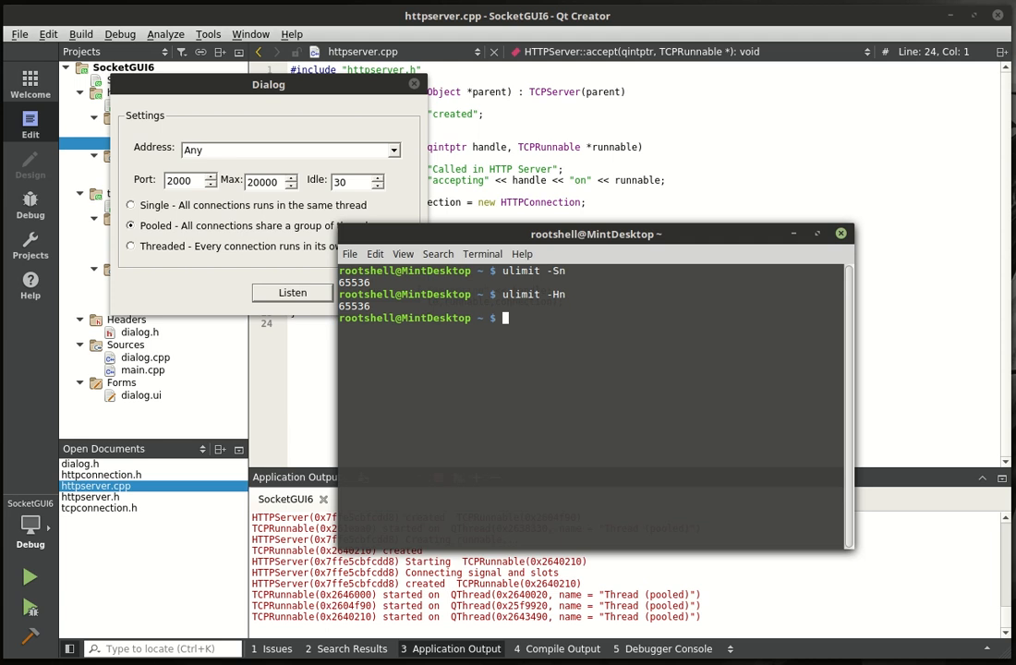
{"action": "mouse_move", "coordinate": [578, 271]}
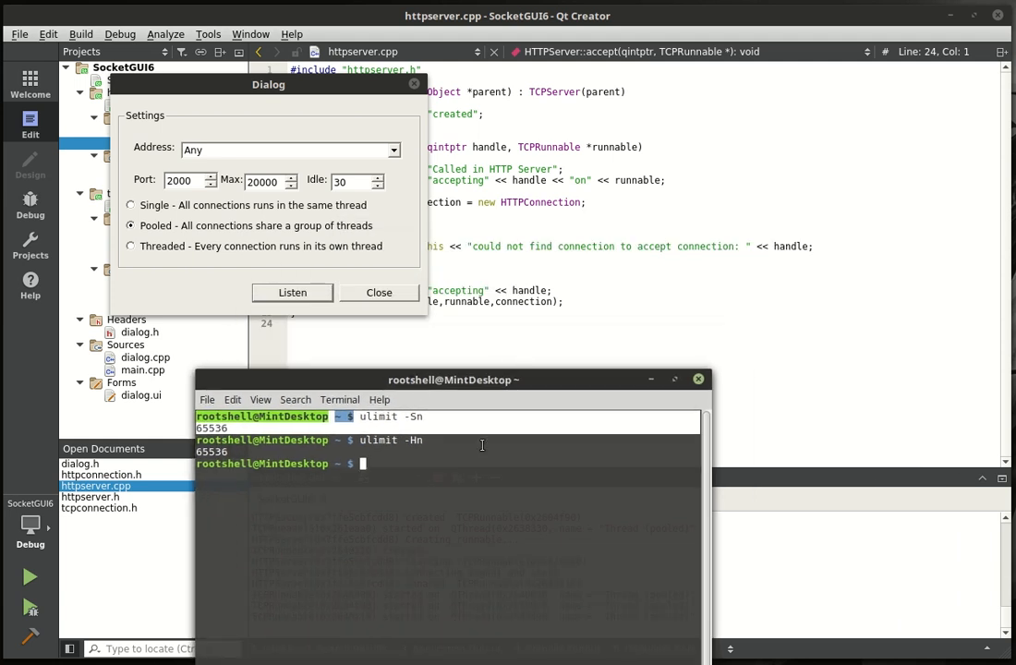
- Display /etc/security/limits.conf with its 65536 nofile entries and begin a siege 127.0.0.1:2000 command
{"action": "type", "text": "c"}
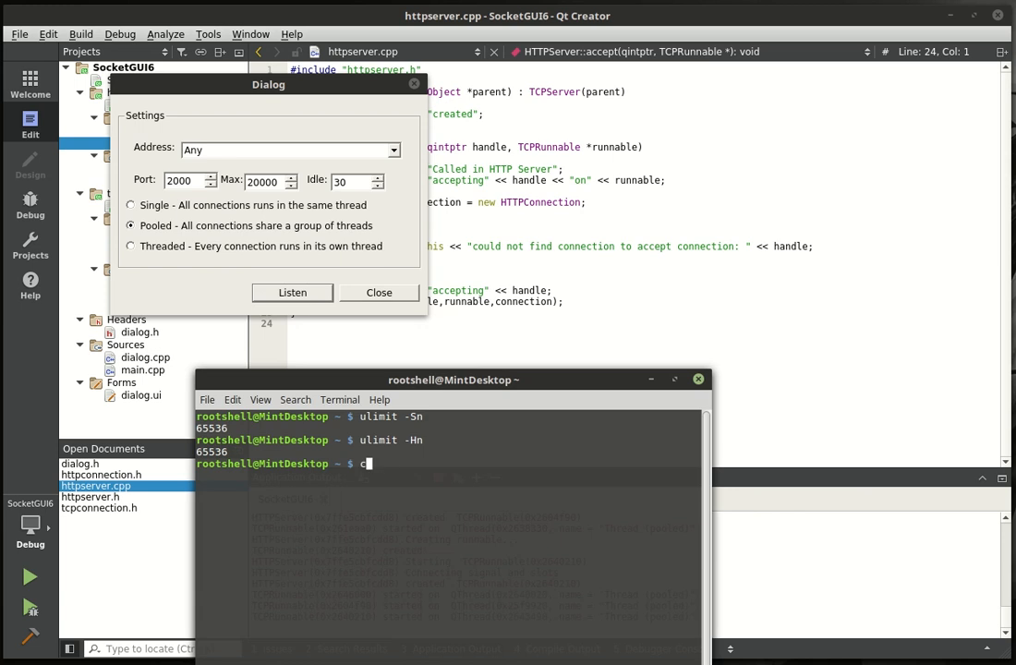
{"action": "type", "text": "at /etc/se"}
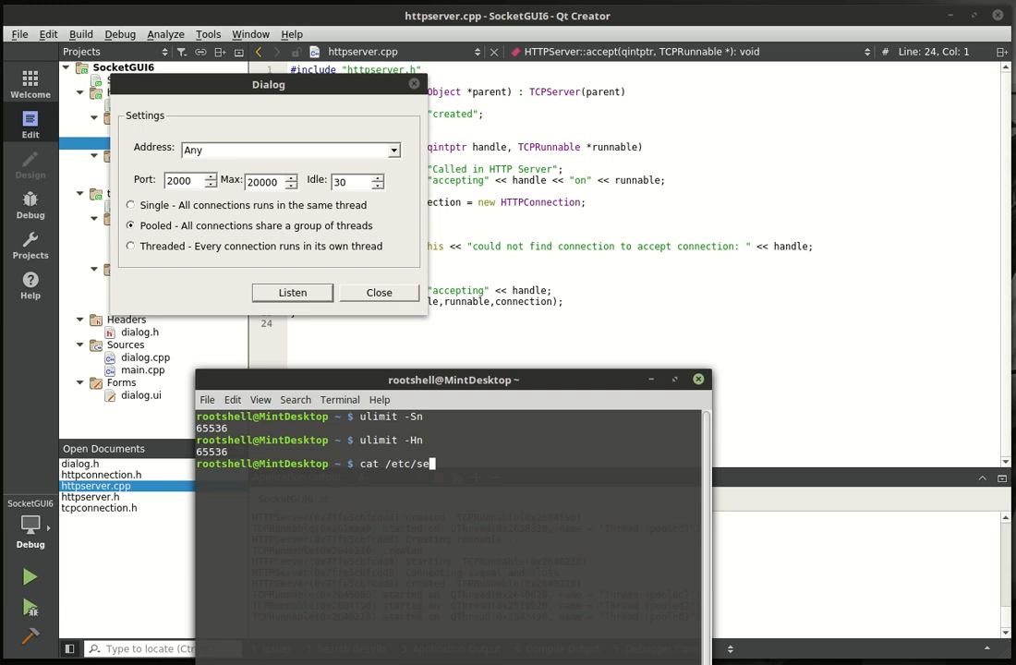
{"action": "type", "text": "cur"}
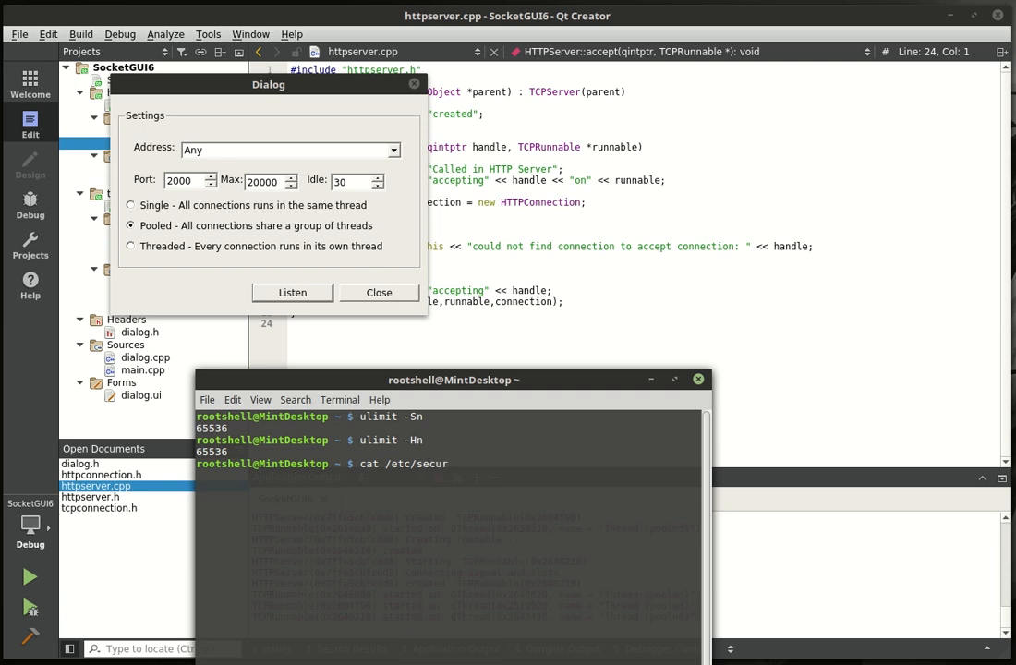
{"action": "type", "text": "ity/"}
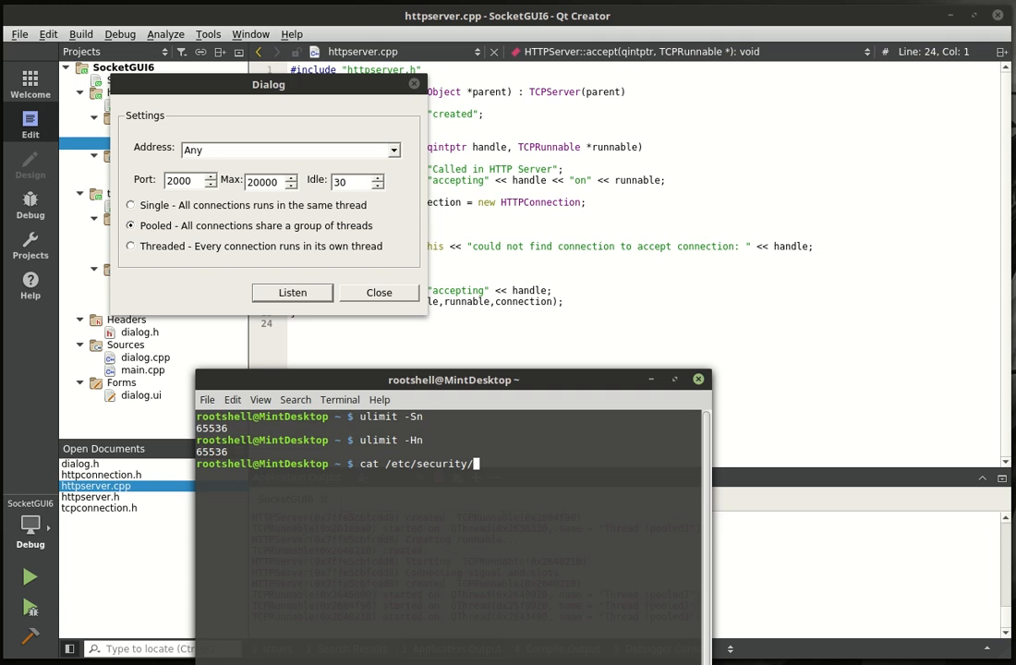
{"action": "type", "text": "limits.conf"}
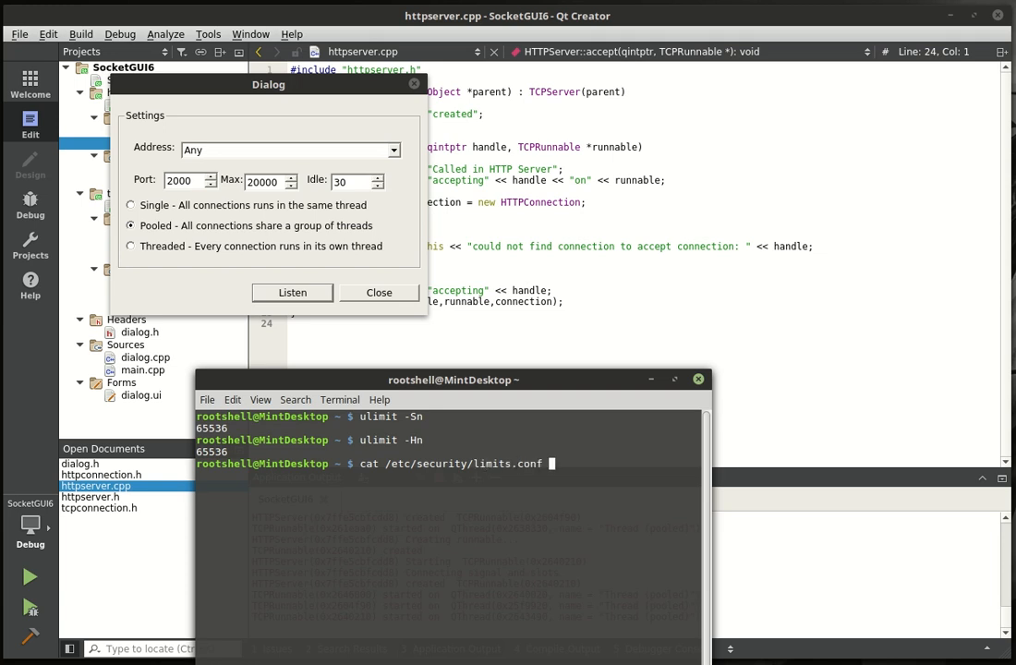
{"action": "key", "text": "Return"}
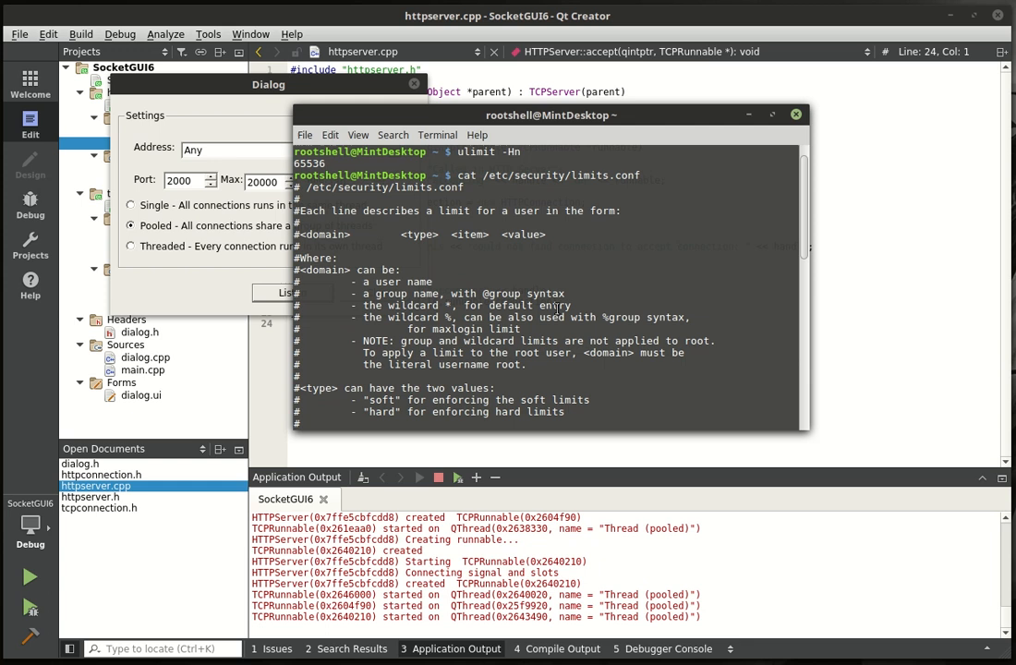
{"action": "scroll", "scroll_direction": "down", "scroll_amount": 3}
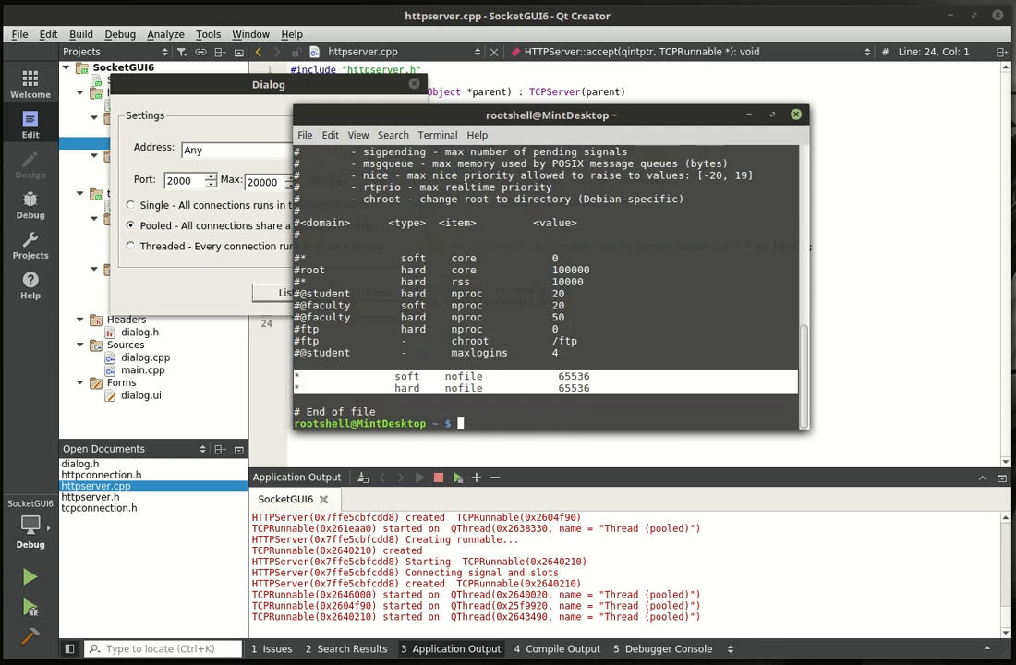
{"action": "type", "text": "siege 127.0.0.1:2000 -c 12000"}
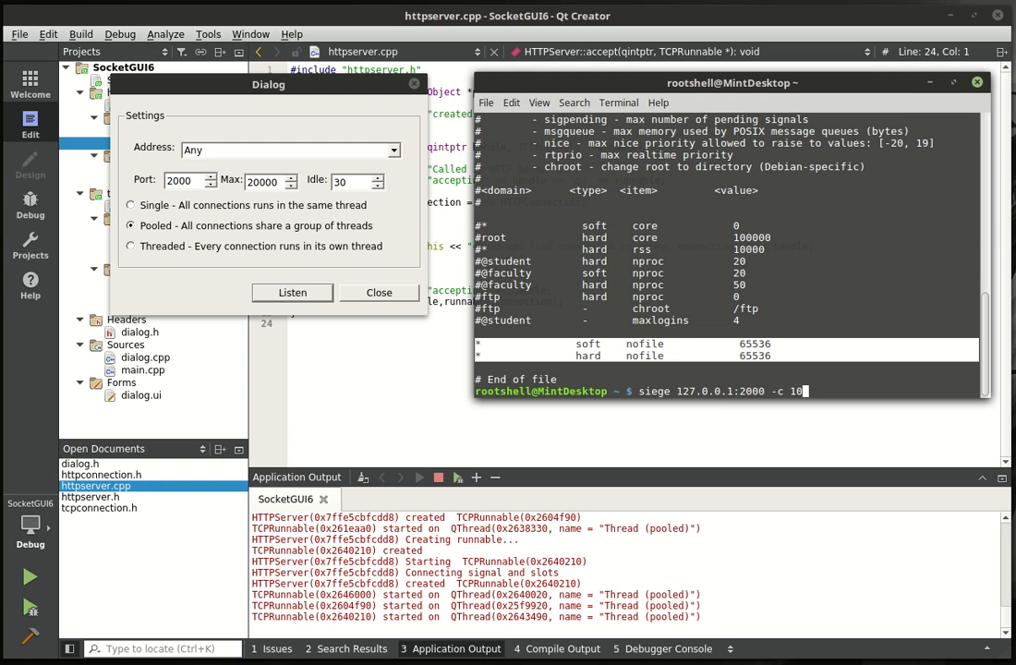
- Run the siege load test on 127.0.0.1:2000, finishing with 42221 transactions at 92.25% availability
{"action": "type", "text": "000"}
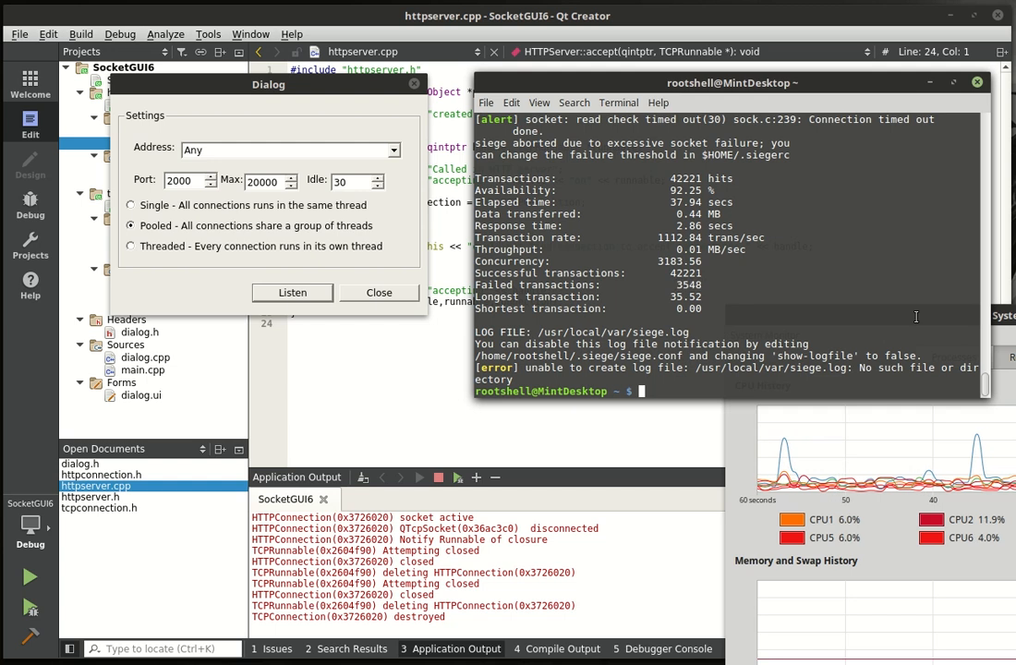
- Attempt siege with -c 15000, which fails for resources, then start a smaller -c 500 run
{"action": "type", "text": "siege 127.0.0.1:2000 -c 10000"}
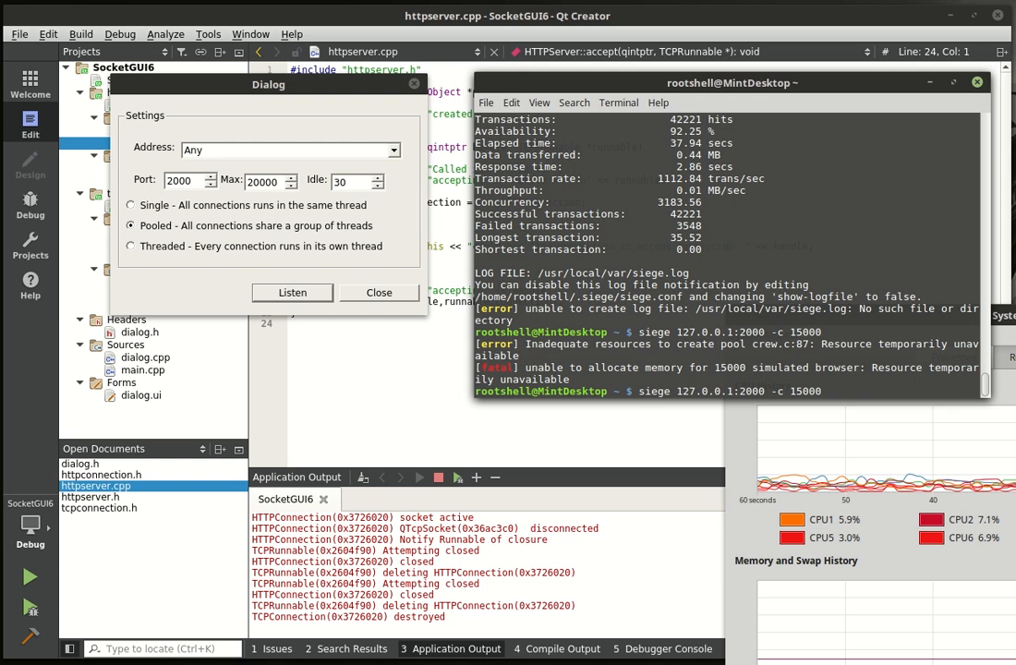
{"action": "type", "text": "1"}
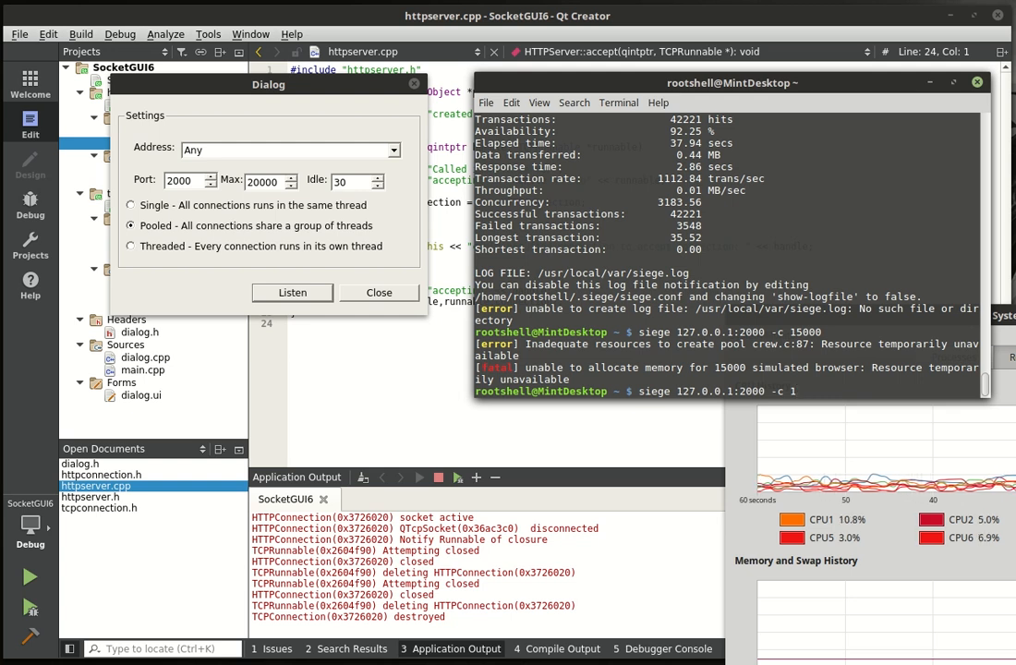
{"action": "type", "text": "5"}
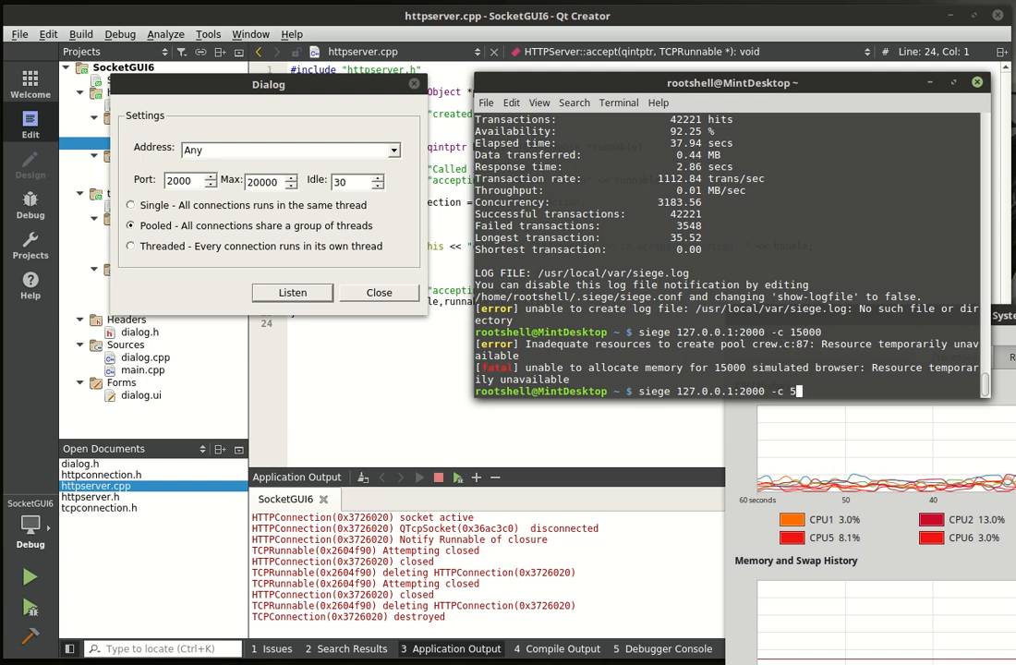
{"action": "type", "text": "00"}
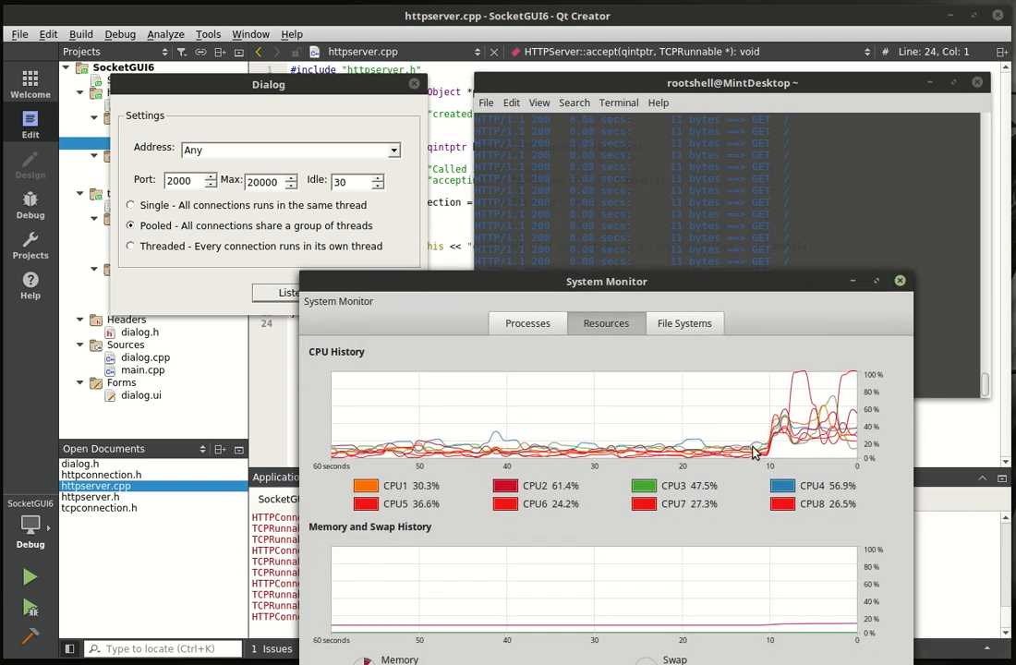
{"action": "mouse_move", "coordinate": [713, 523]}
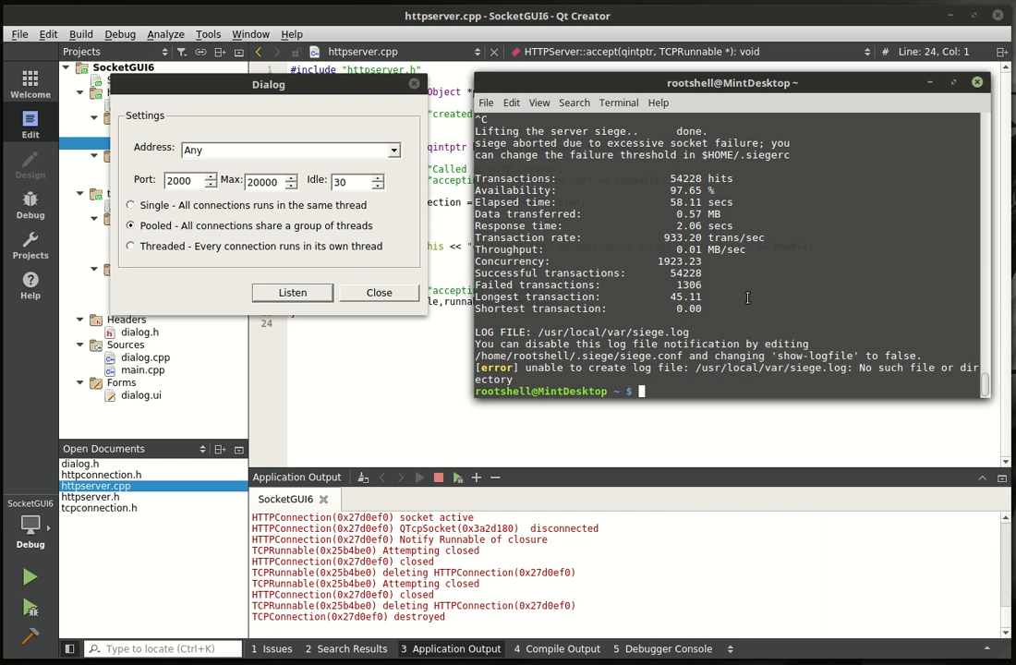
- Launch a Siege run against 127.0.0.1:2000 with 5100 concurrent browsers
{"action": "type", "text": "siege 127.0.0.1:2000 -c 5"}
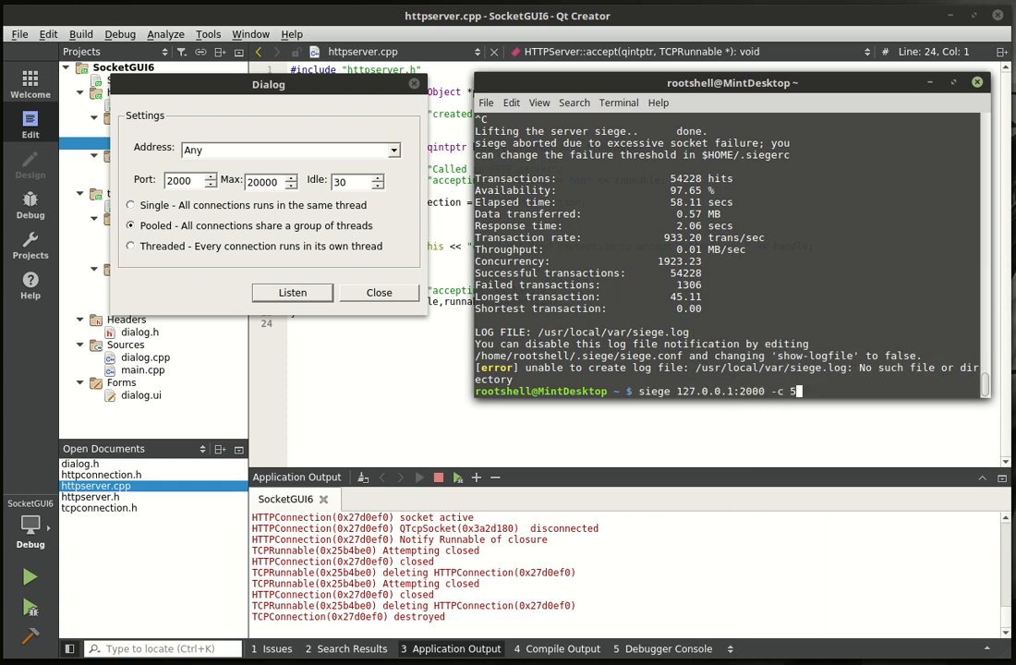
{"action": "type", "text": "100"}
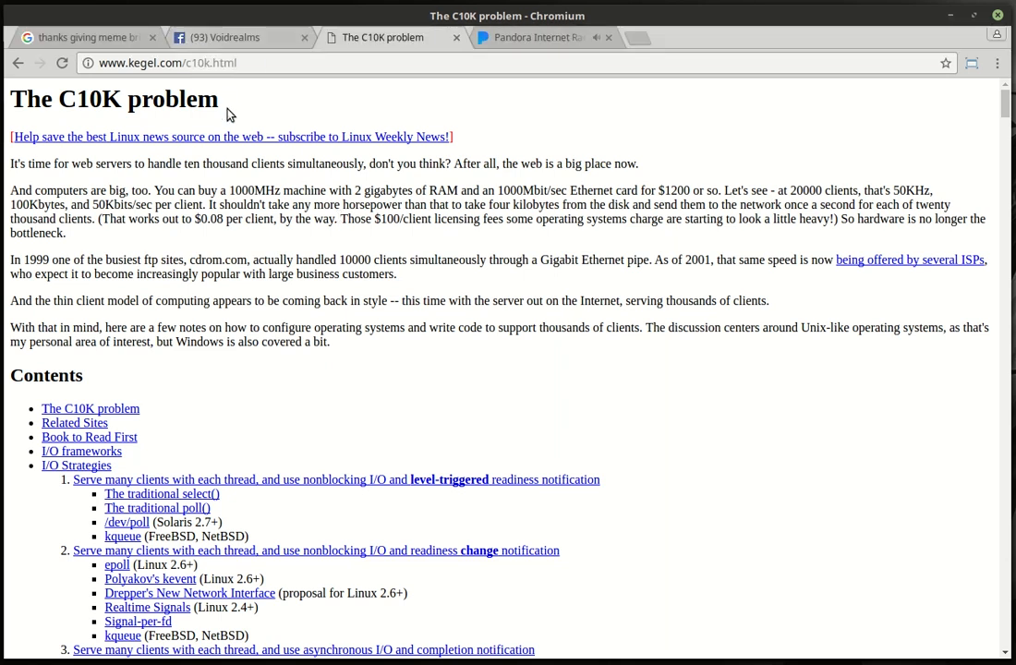
- Return to the Voidrealms Facebook group and highlight the 1,000 in its welcome post
{"action": "left_click", "coordinate": [83, 37]}
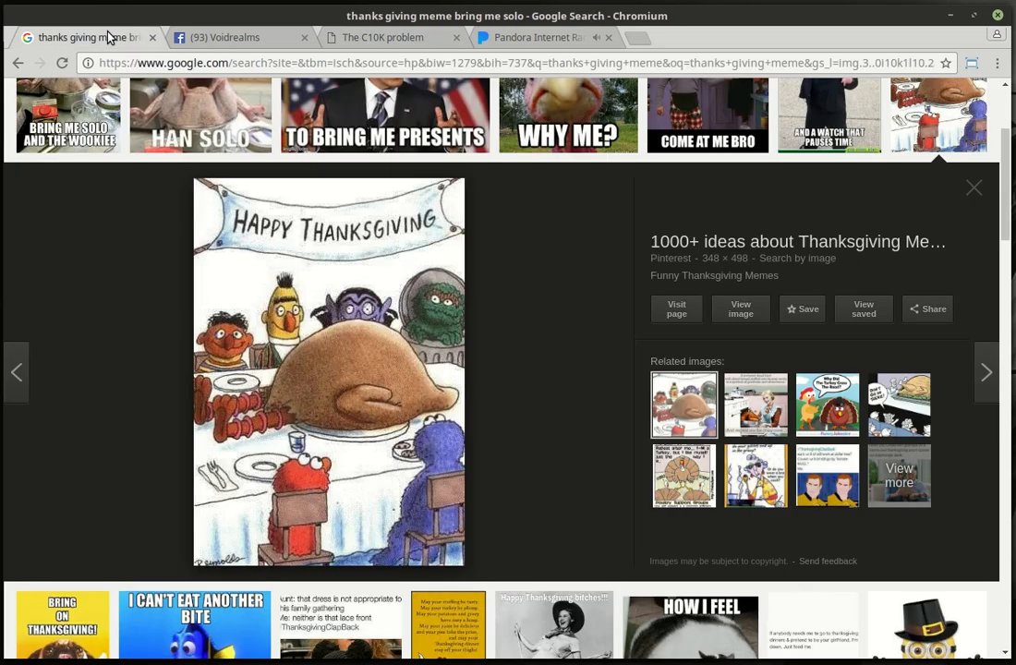
{"action": "left_click", "coordinate": [231, 37]}
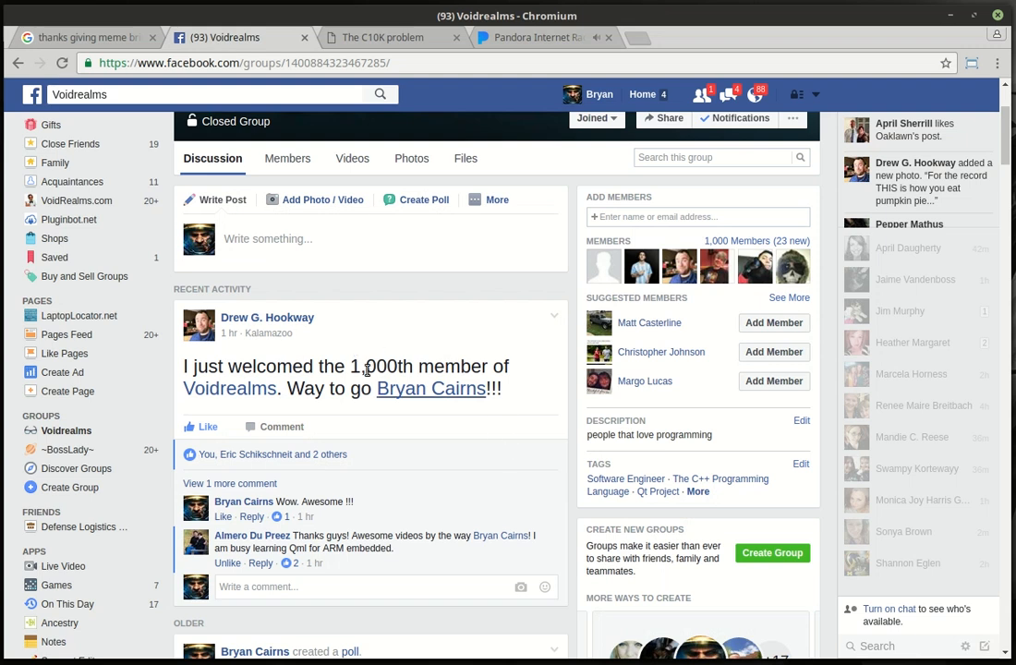
{"action": "double_click", "coordinate": [375, 366]}
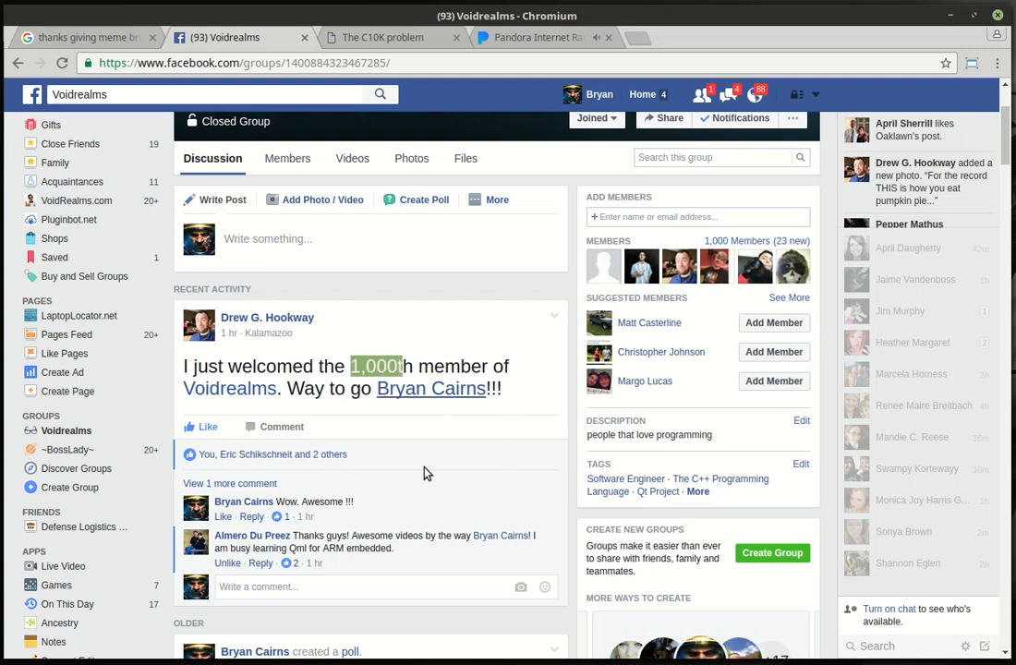